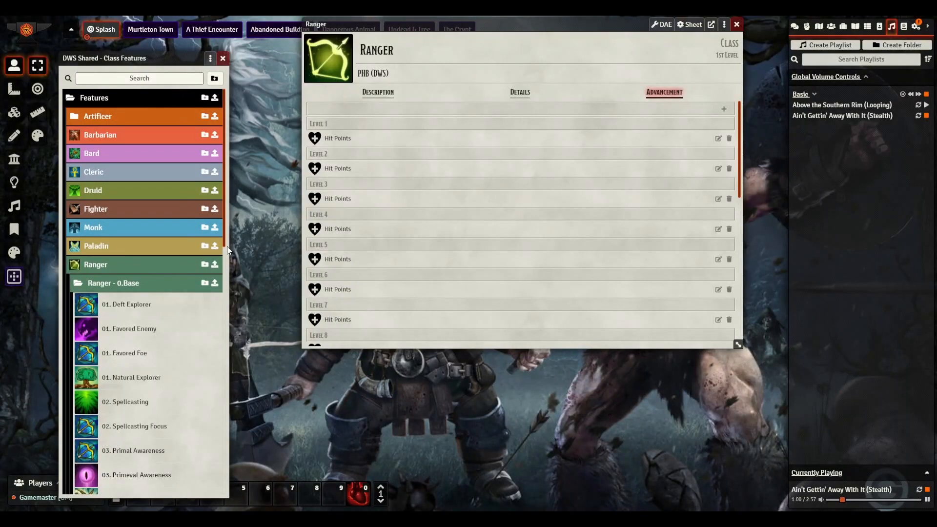
mouse_move(200, 246)
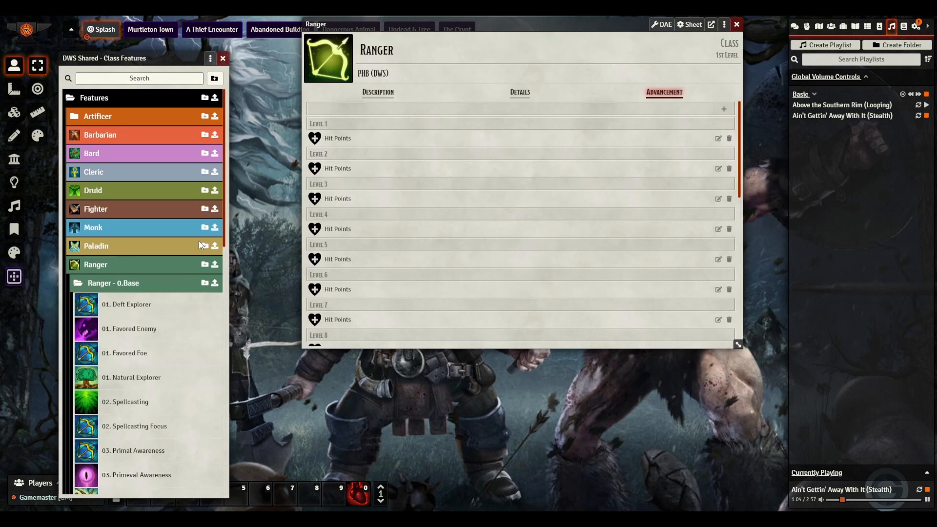
- Review the Ranger class description and advancement table before returning to the Advancement list
left_click(478, 50)
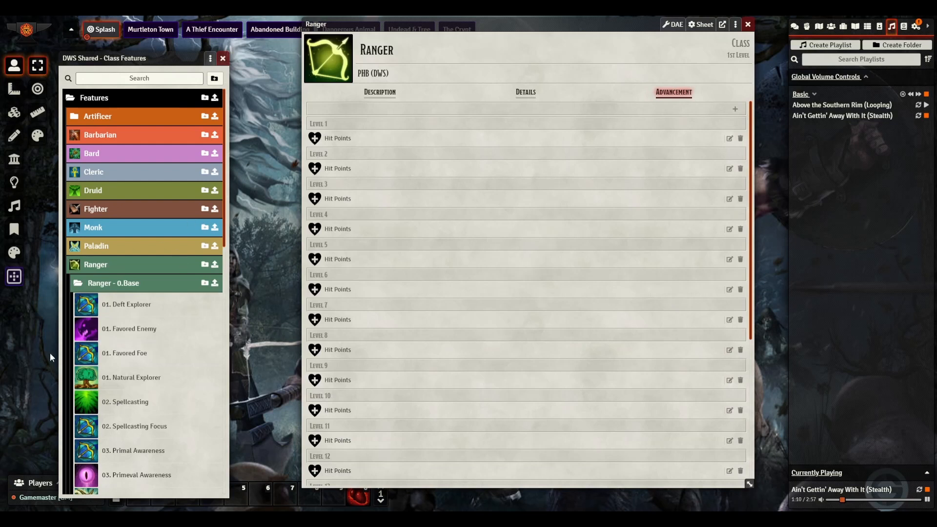
scroll("down", 3)
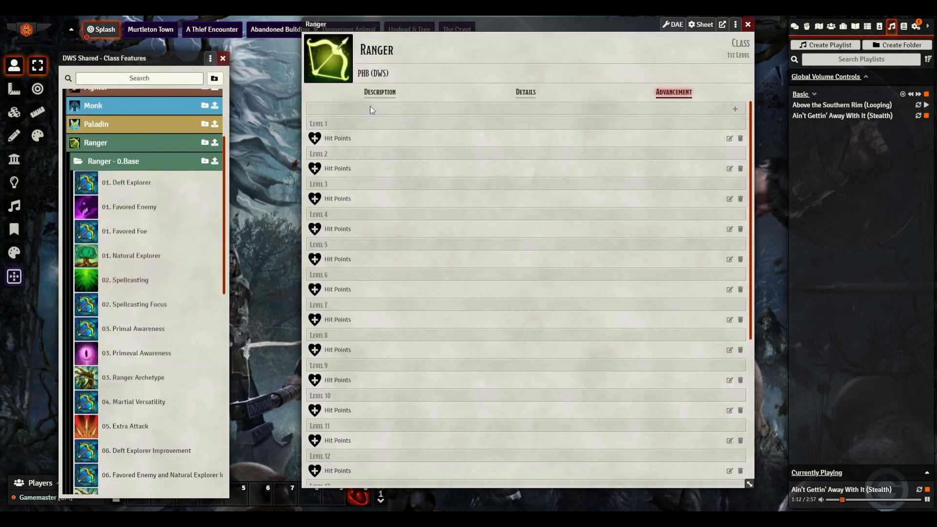
left_click(379, 92)
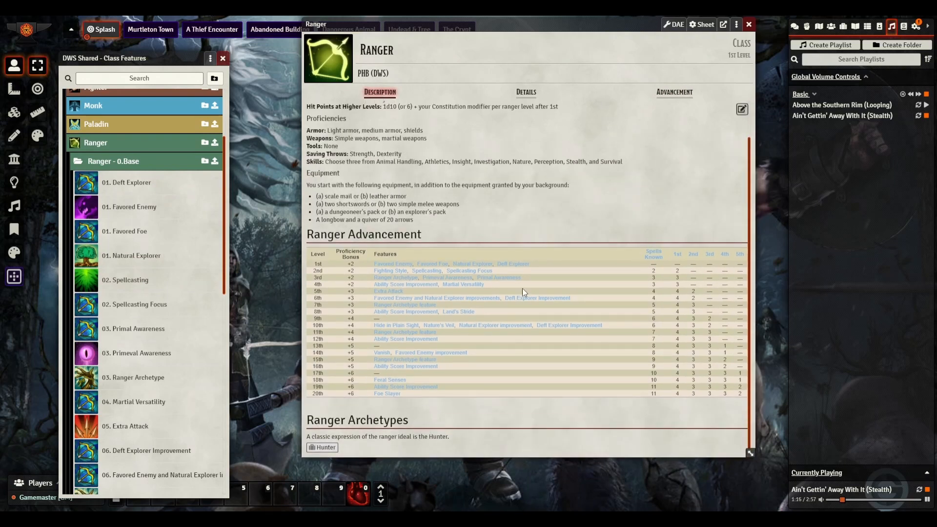
left_click(674, 92)
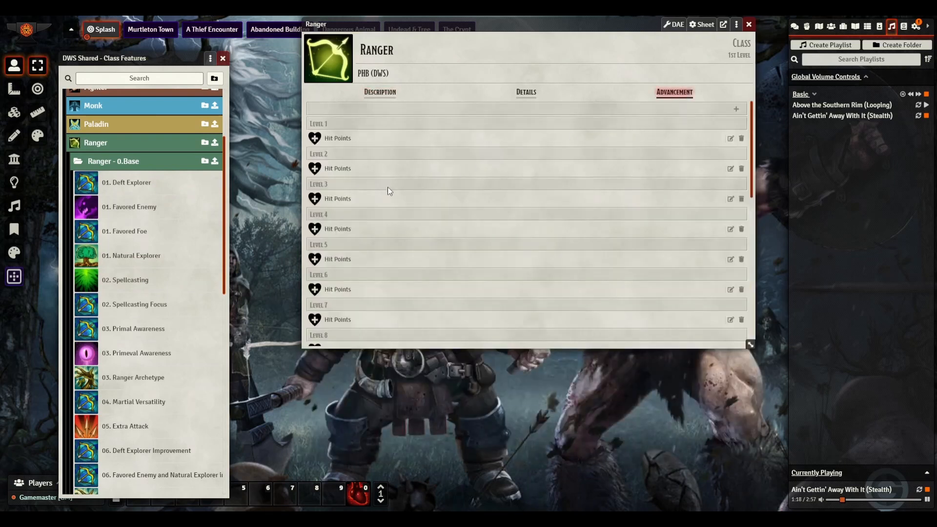
mouse_move(309, 234)
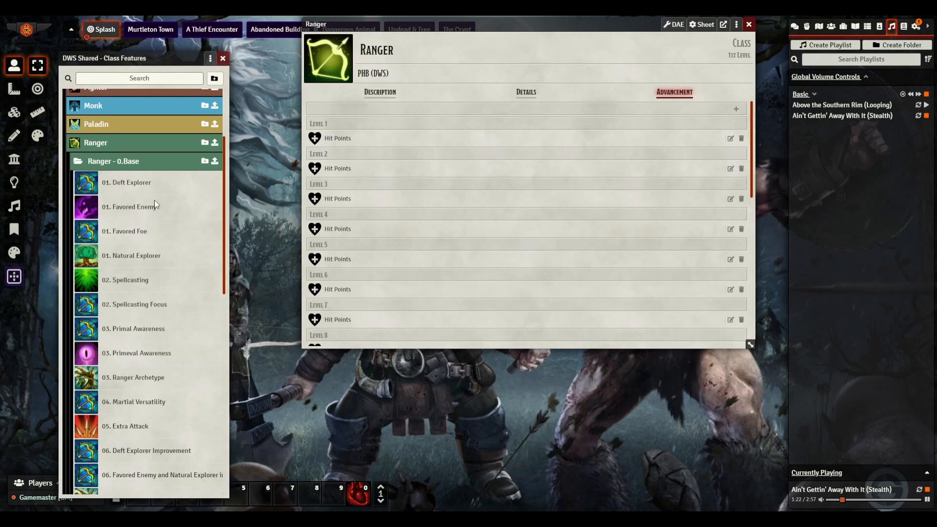
left_click(520, 50)
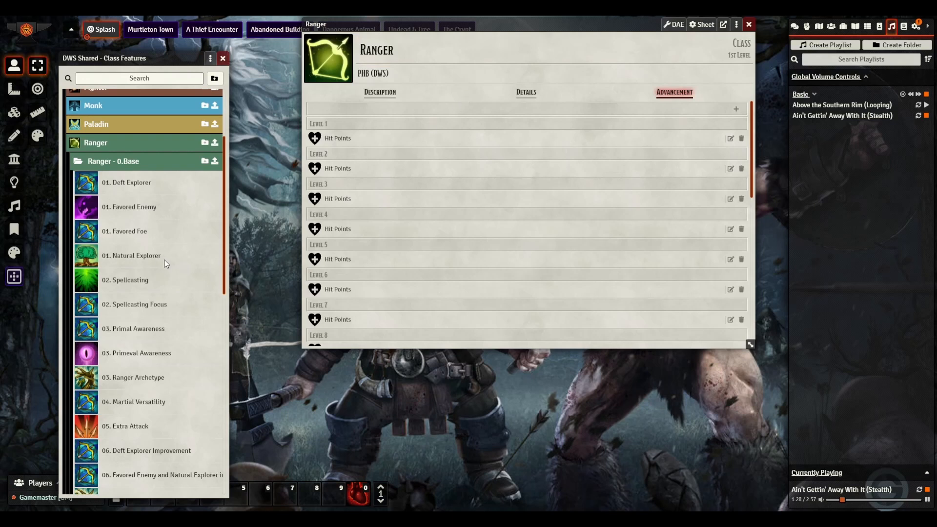
mouse_move(548, 124)
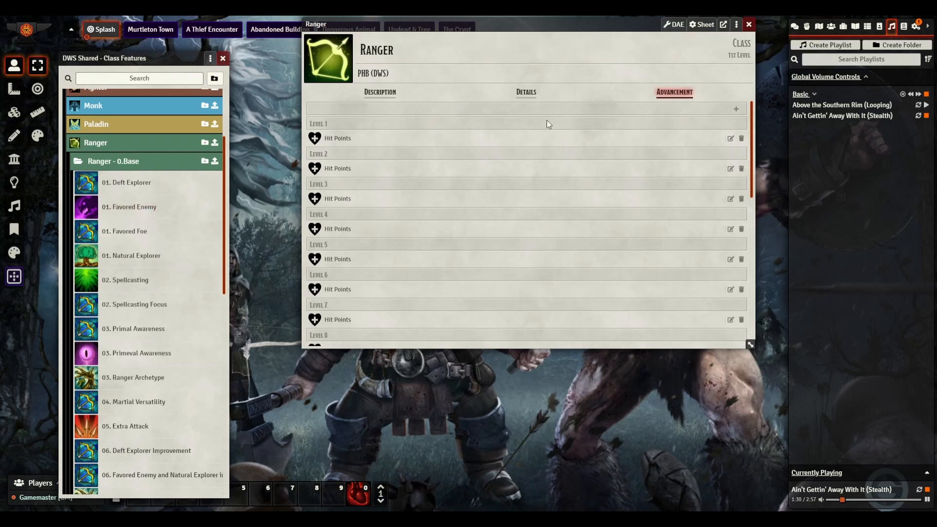
- Add a level 1 Grant Items advancement titled Features holding Deft Explorer and Favored Foe
left_click(736, 108)
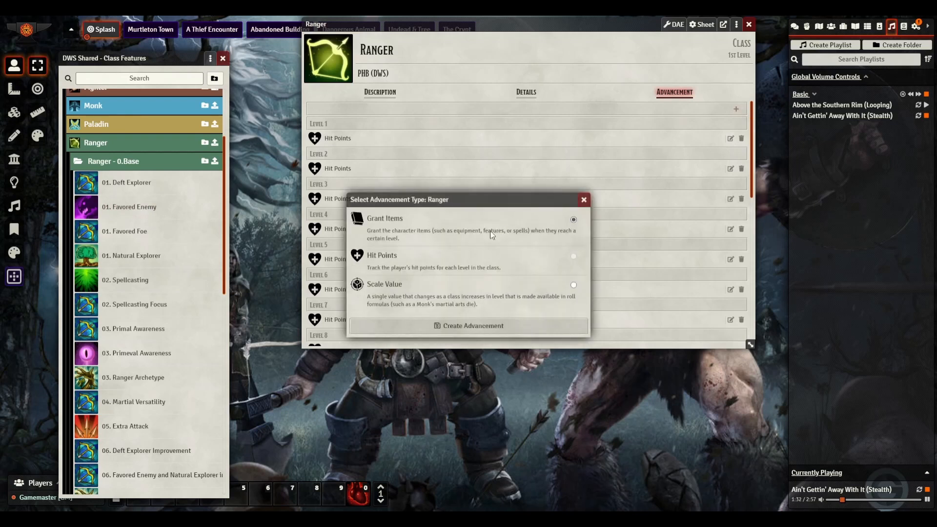
left_click(468, 326)
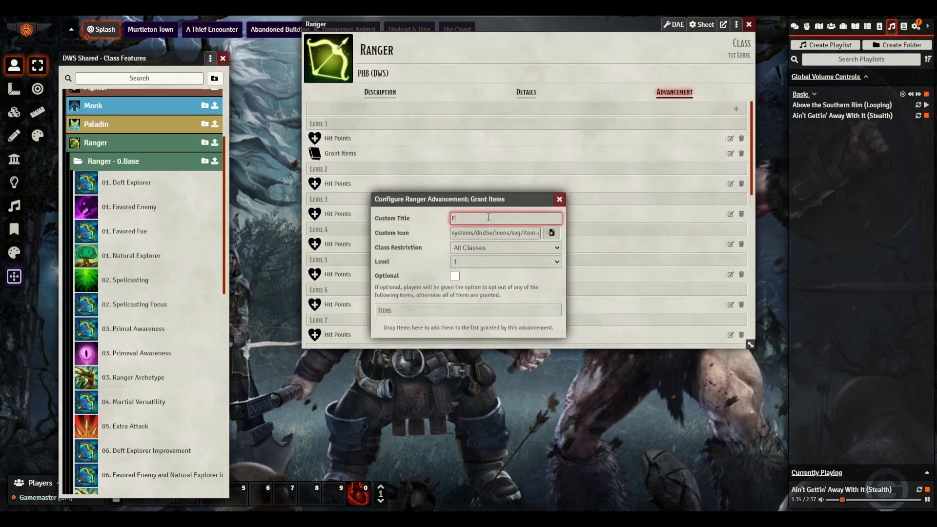
type("eatures")
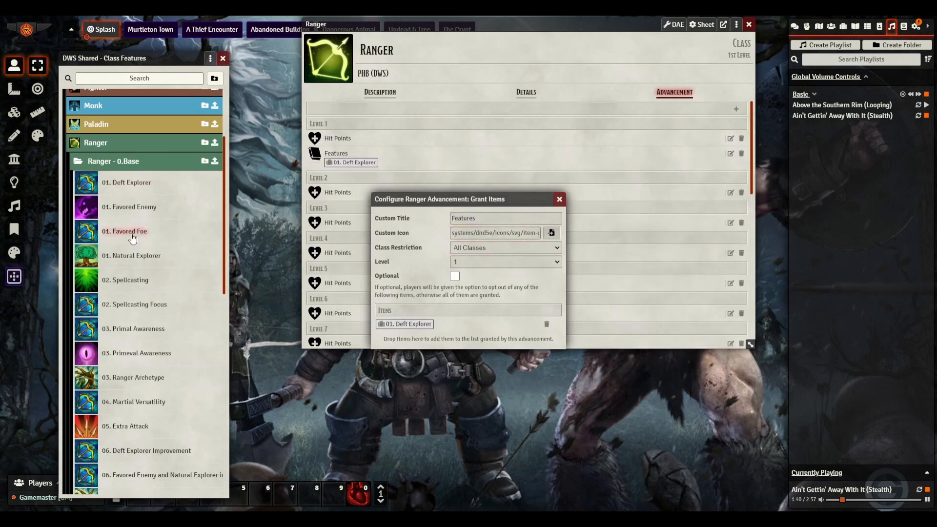
left_click_drag(124, 232, 408, 336)
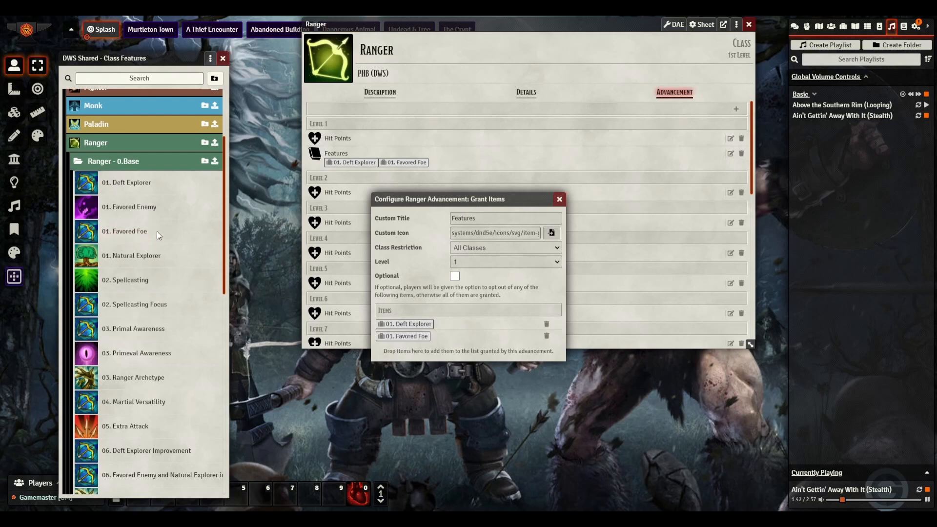
mouse_move(321, 247)
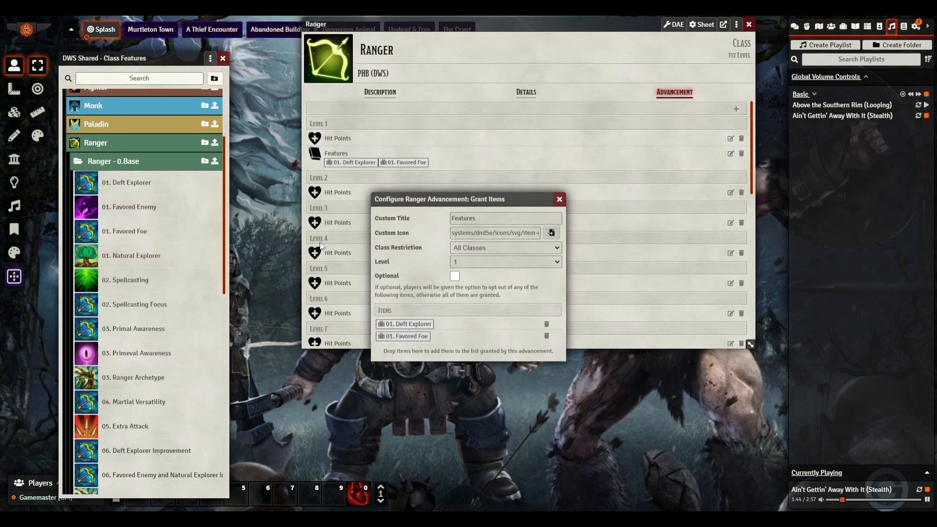
left_click(558, 198)
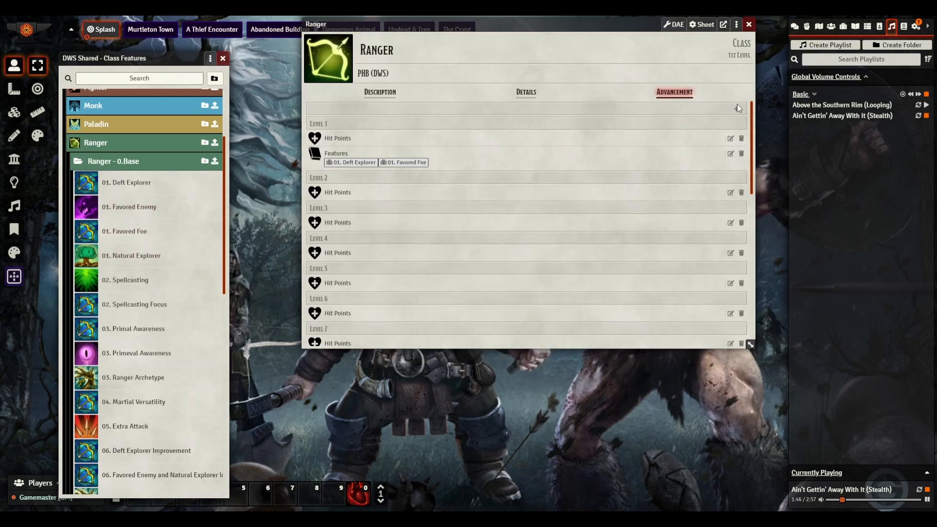
- Add a level 2 Features grant with Spellcasting, Spellcasting Focus and Primal Awareness
left_click(736, 109)
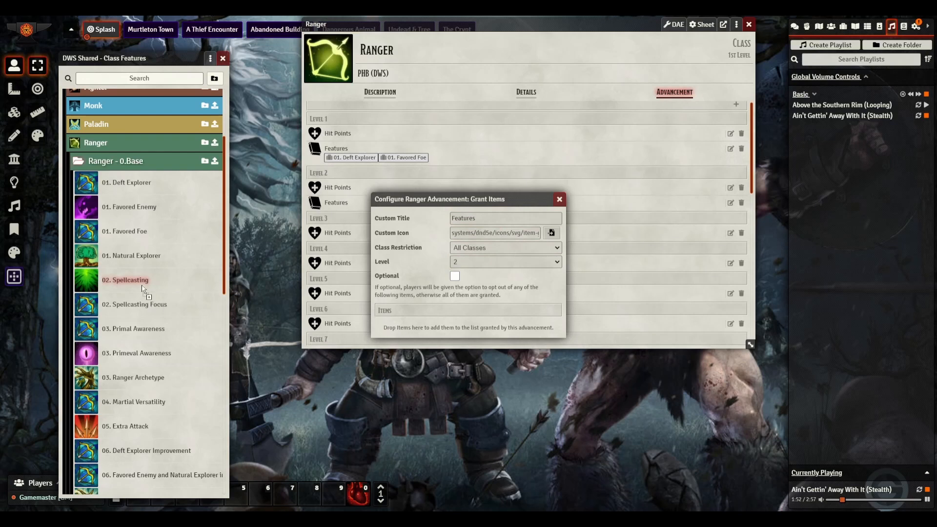
mouse_move(135, 281)
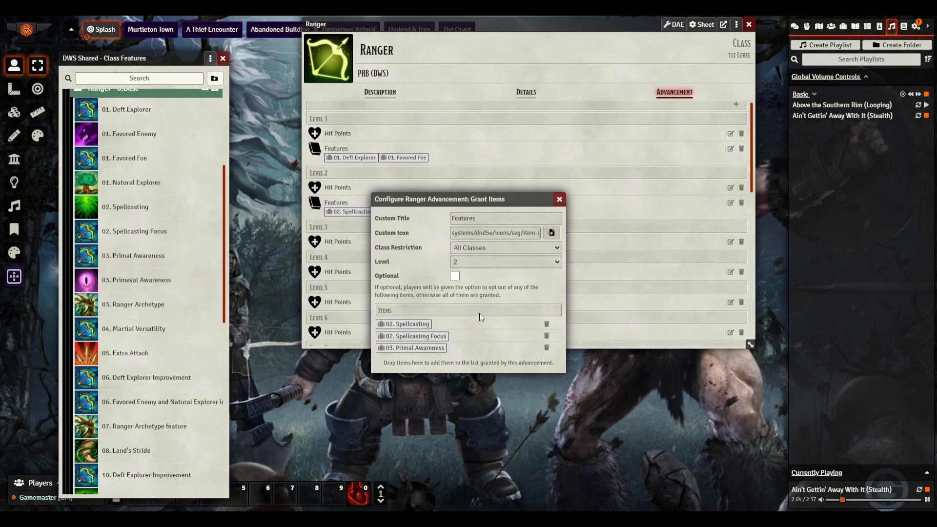
mouse_move(135, 280)
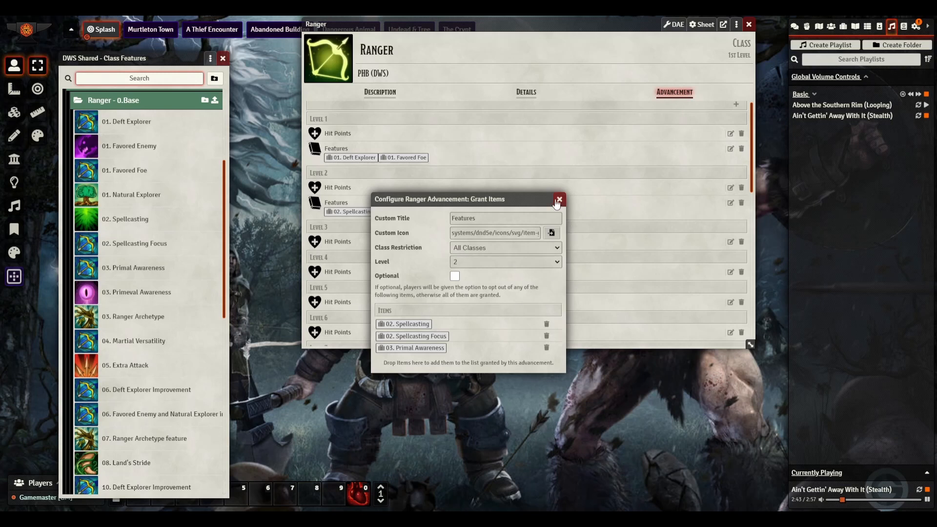
left_click(558, 199)
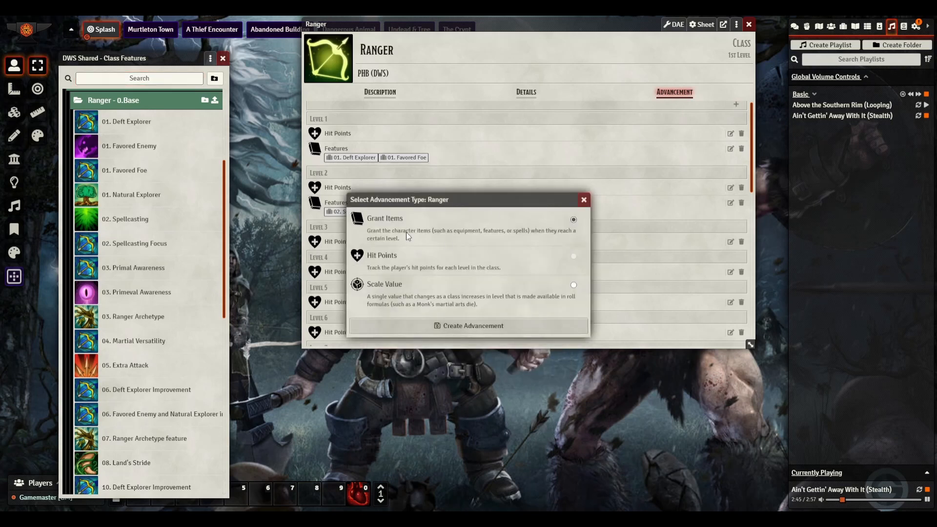
- Add a level 3 Features grant holding Ranger Archetype
left_click(472, 326)
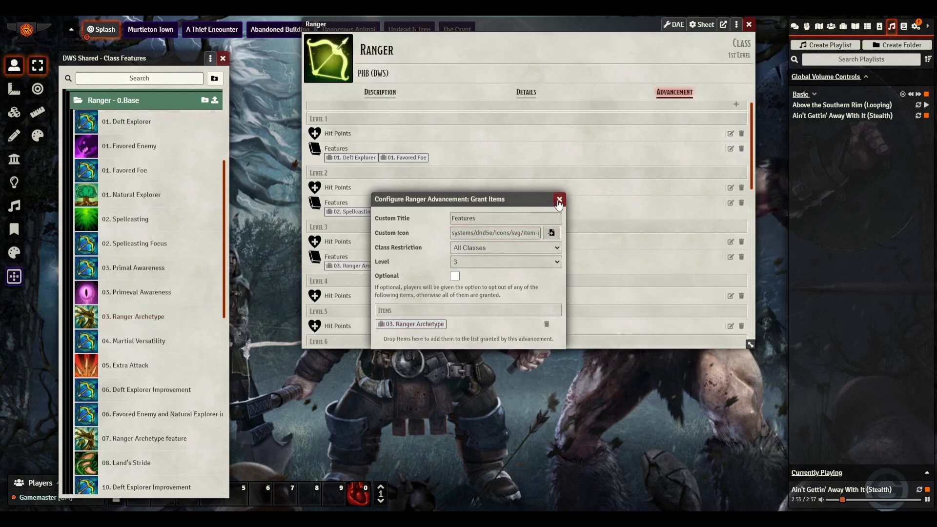
left_click(558, 198)
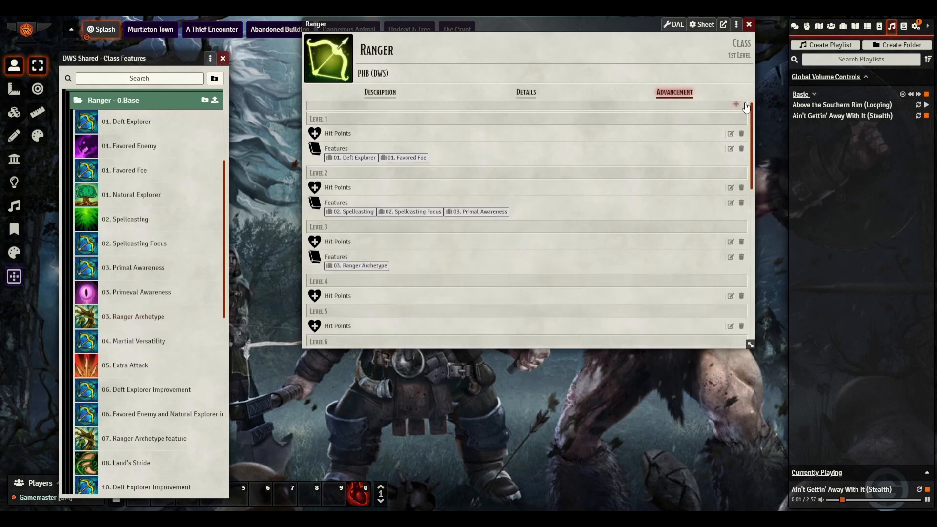
- Add a level 4 Features grant holding Martial Versatility and begin the next grant's level
left_click(736, 104)
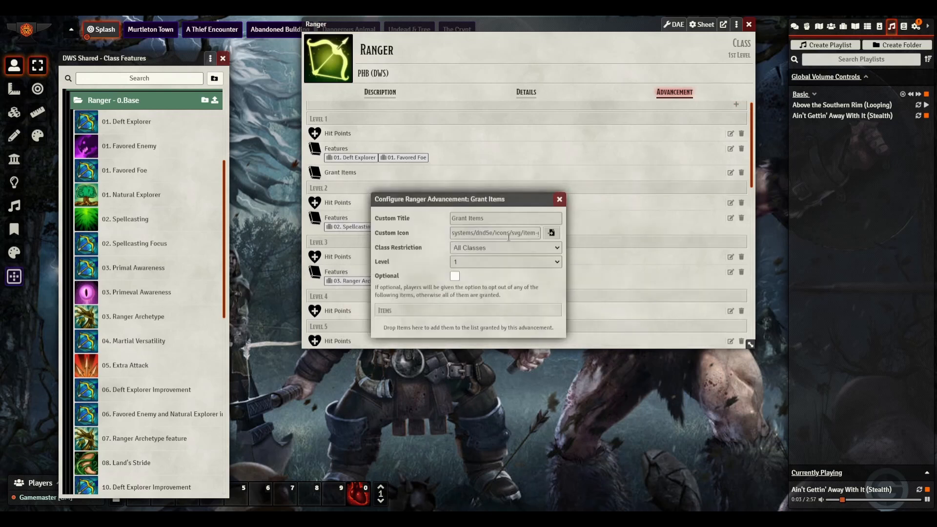
type("Features")
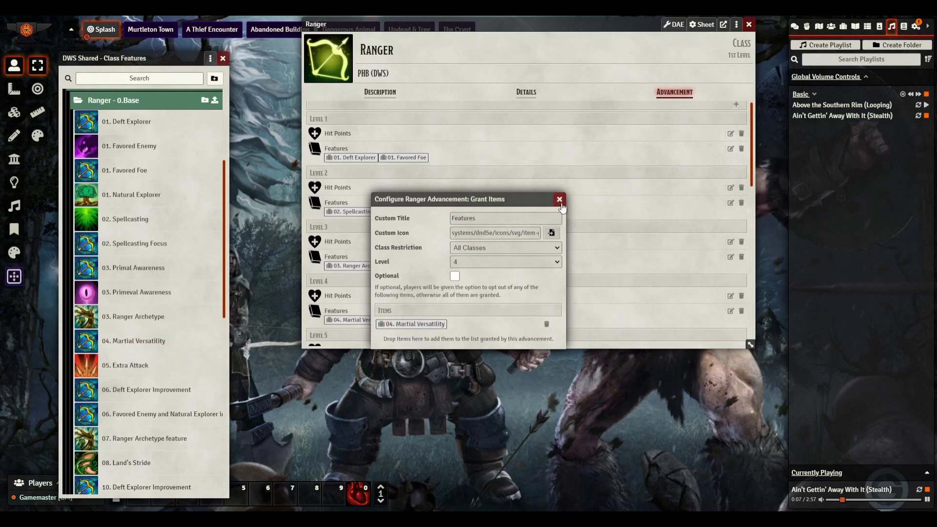
left_click(558, 200)
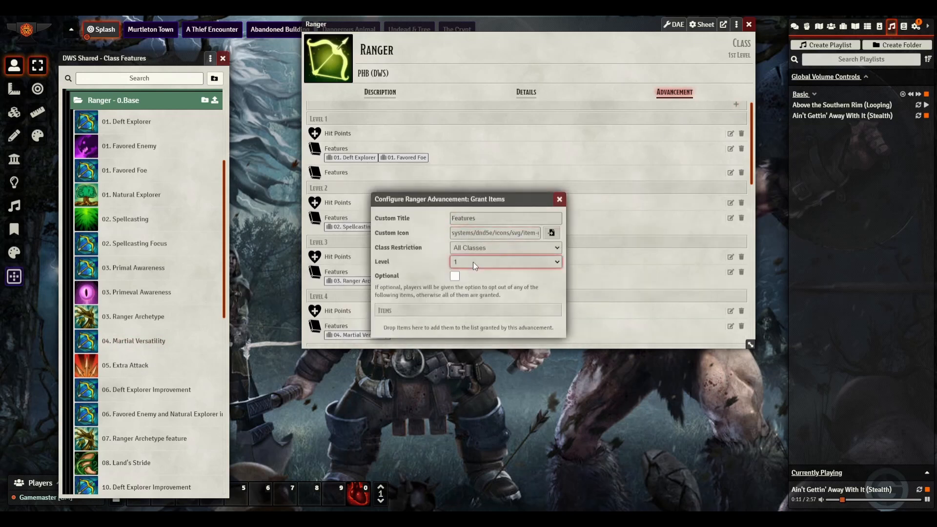
left_click(505, 262)
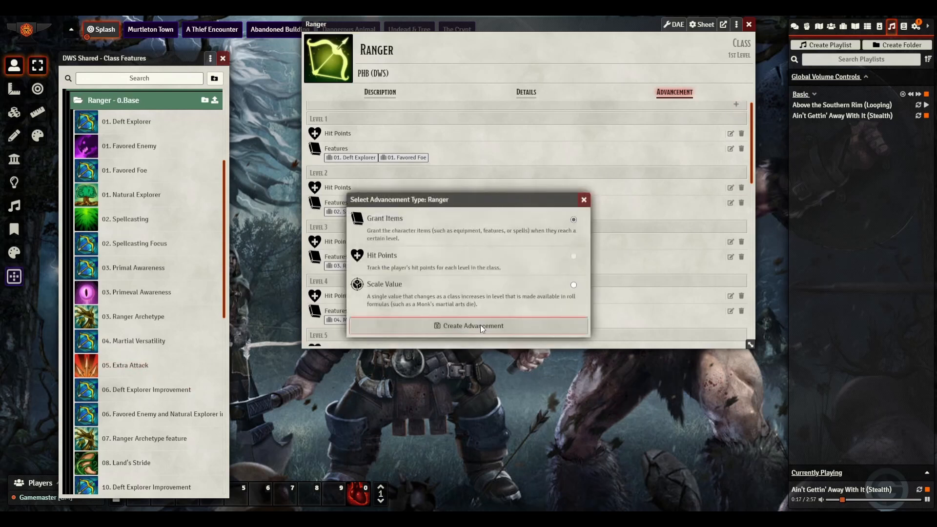
- Create a level 6 Features grant with Deft Explorer Improvement, closing the stray feature sheet
left_click(473, 326)
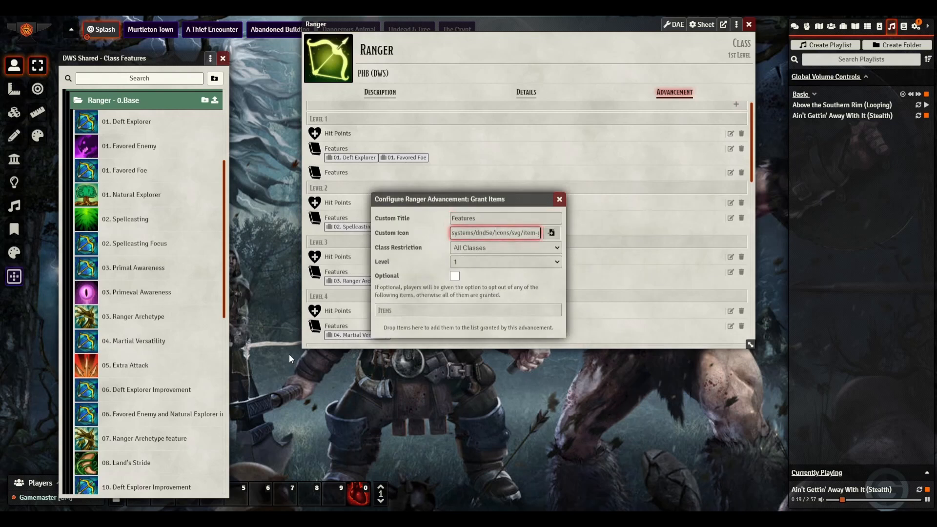
mouse_move(469, 255)
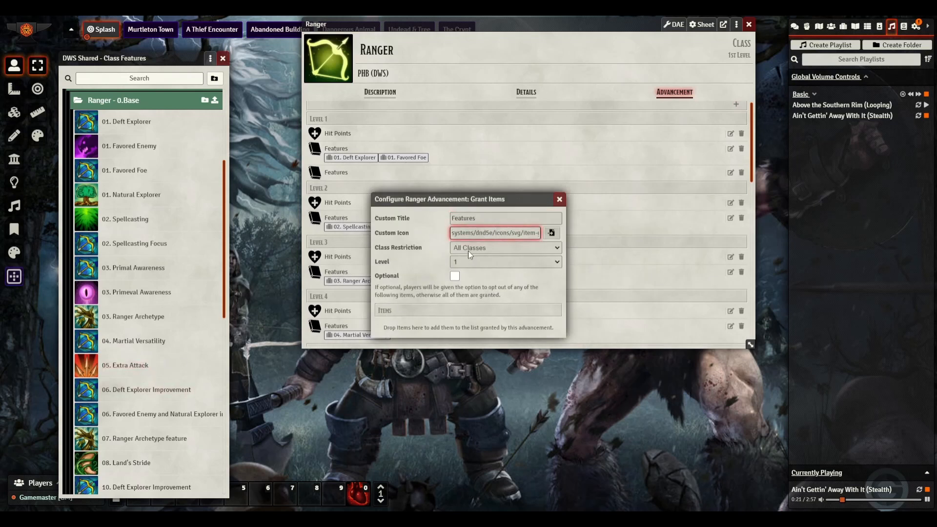
left_click(504, 262)
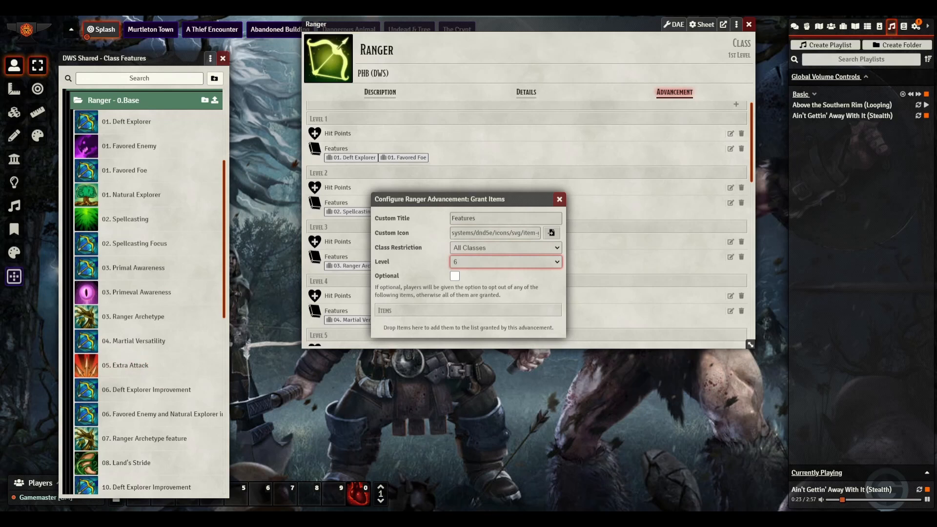
mouse_move(171, 317)
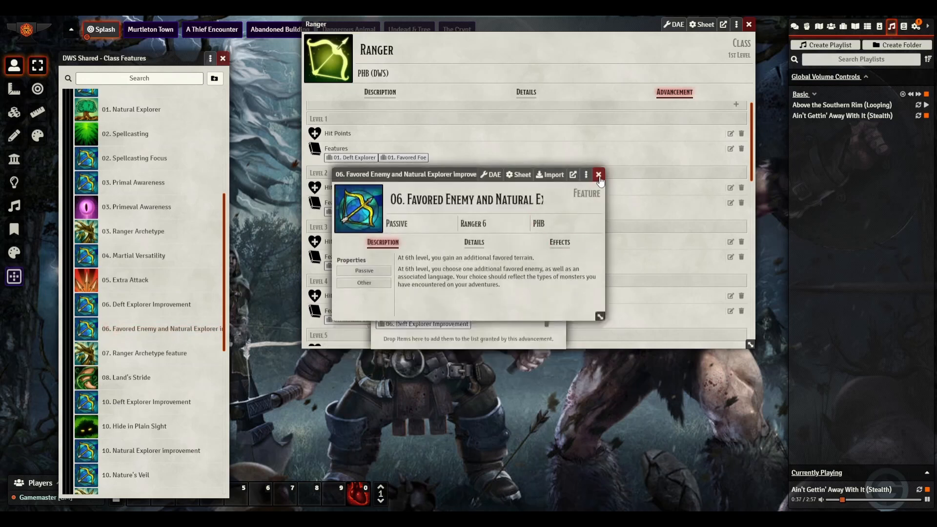
left_click(598, 173)
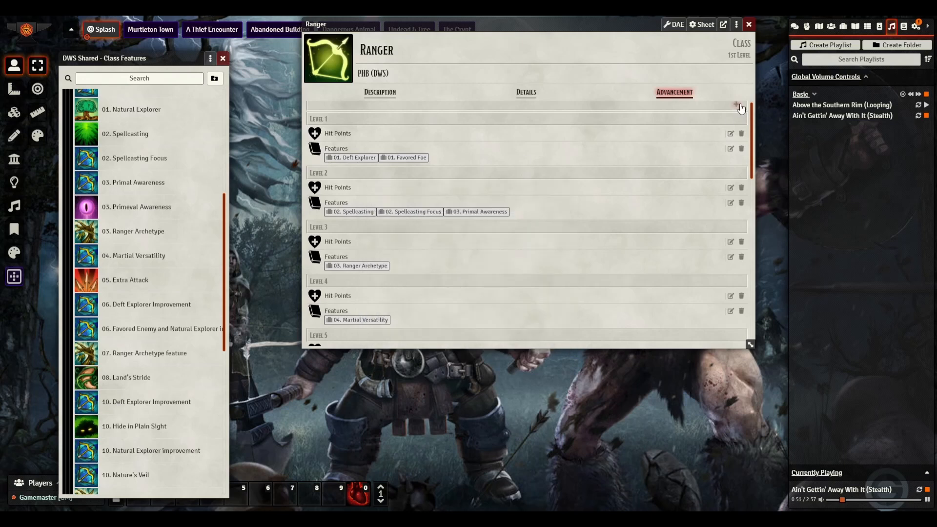
- Add a level 8 Features grant holding Land's Stride
left_click(736, 104)
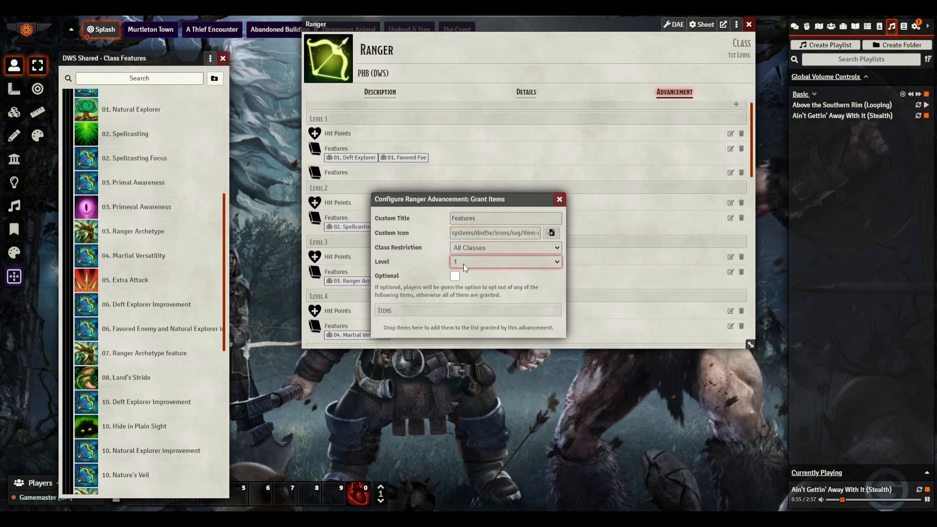
left_click(504, 262)
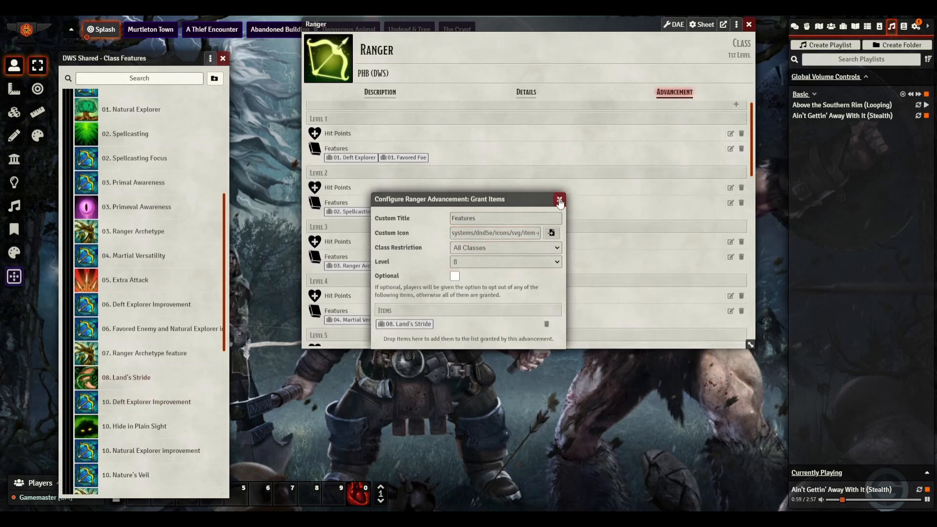
left_click(558, 199)
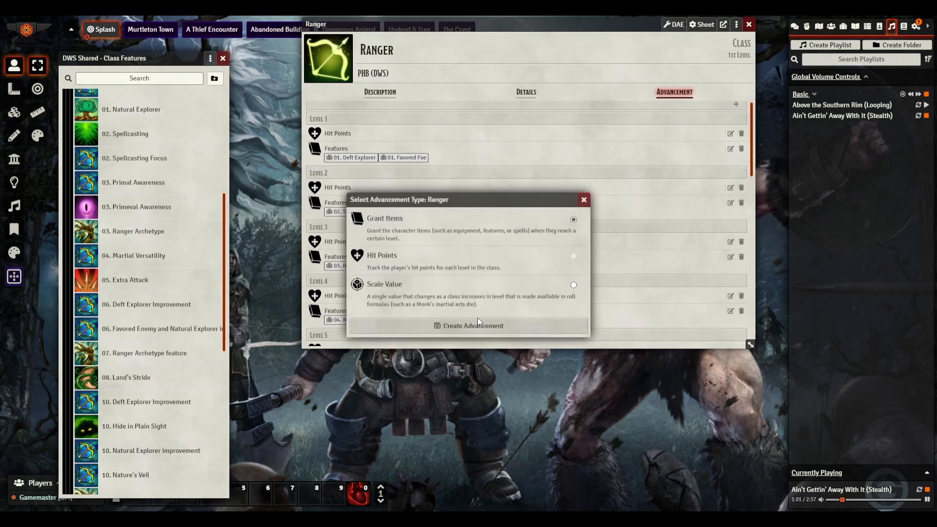
- Add a level 10 Features grant with Deft Explorer Improvement and Nature's Veil
left_click(471, 326)
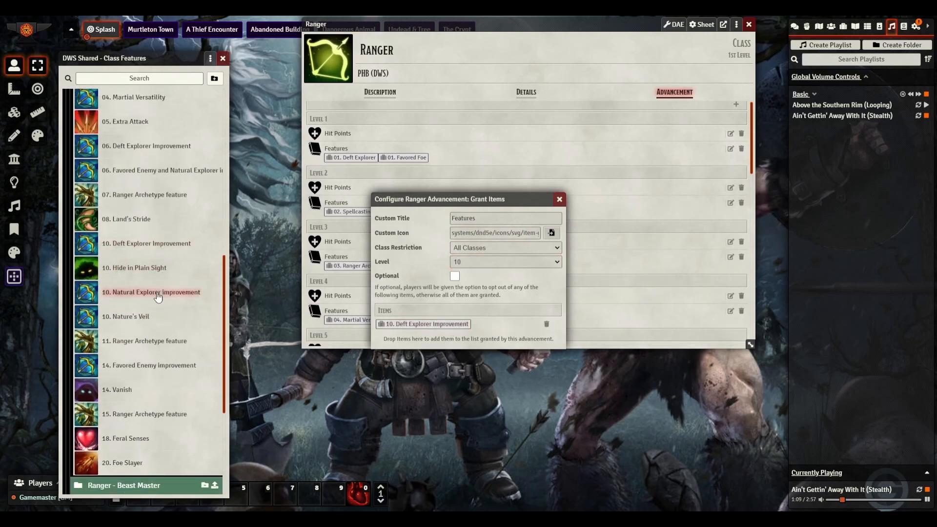
mouse_move(185, 301)
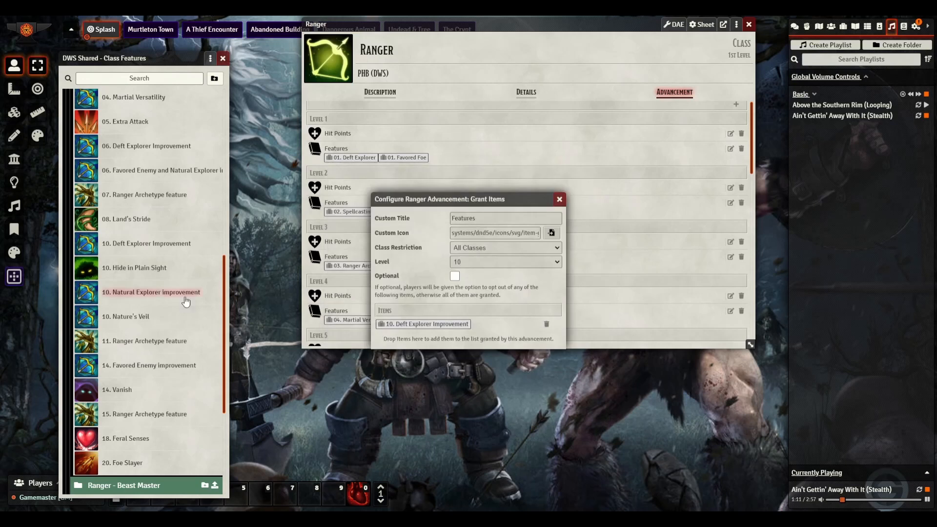
mouse_move(231, 287)
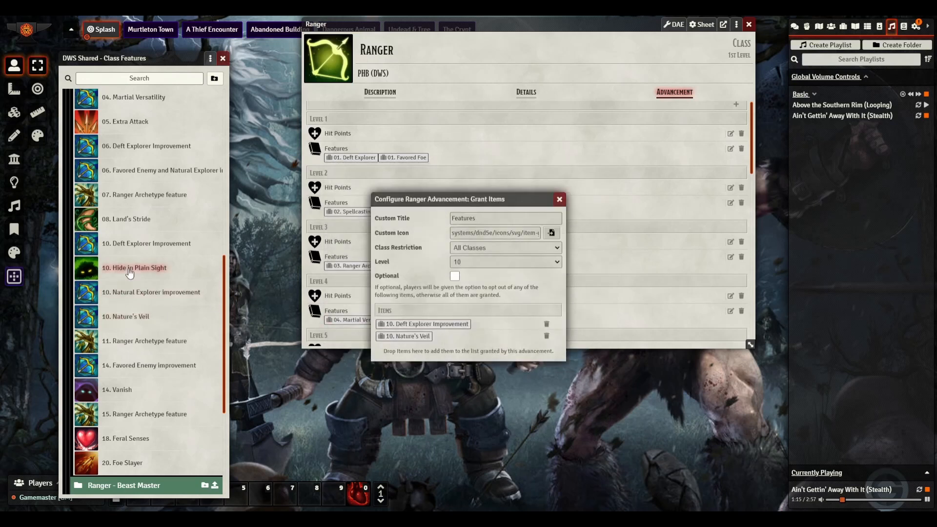
left_click(134, 267)
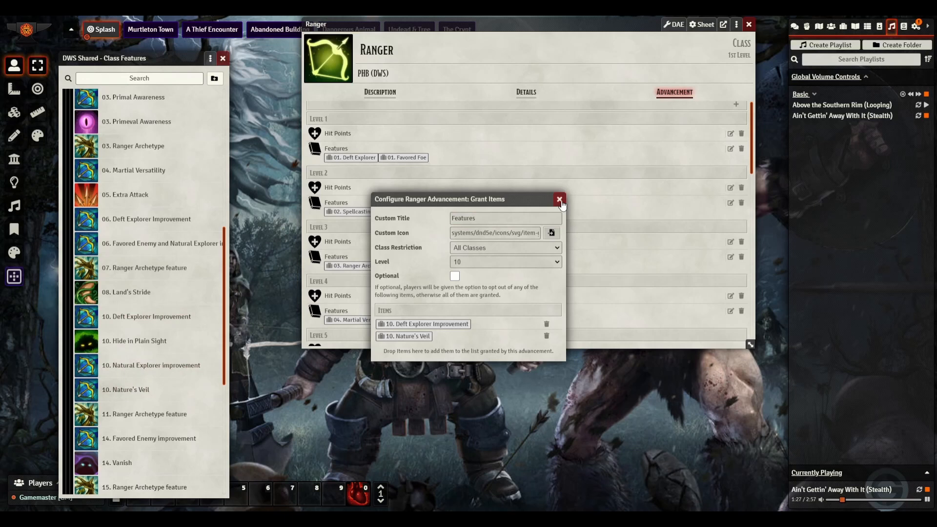
left_click(558, 198)
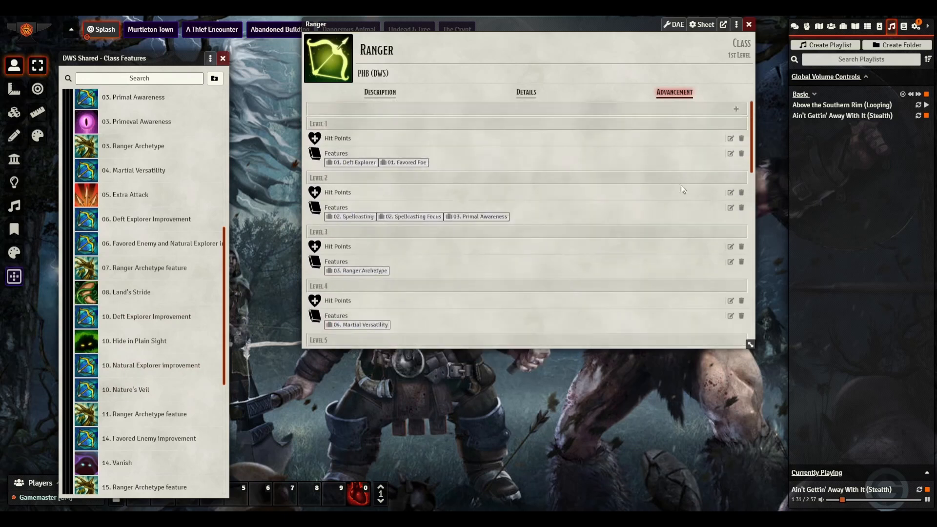
- Add a level 11 Features grant holding a Ranger Archetype feature
left_click(736, 108)
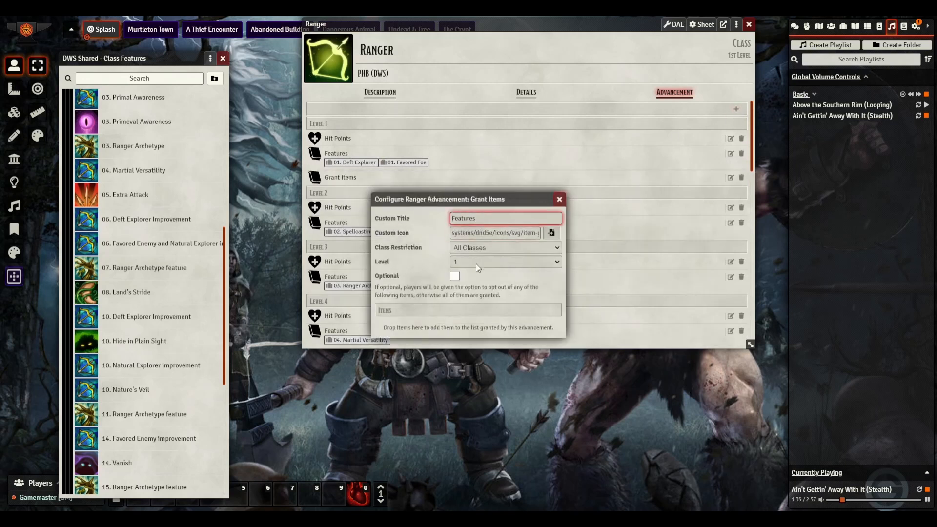
type("1")
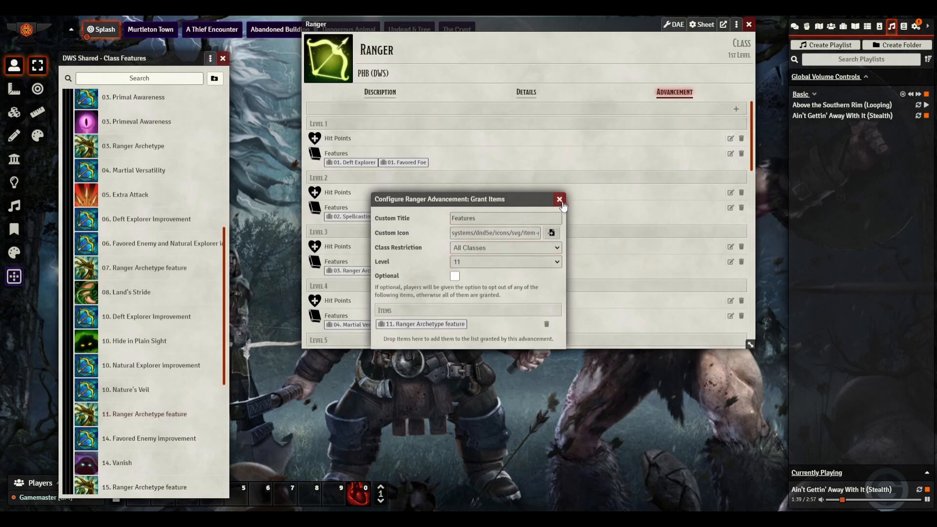
left_click(558, 199)
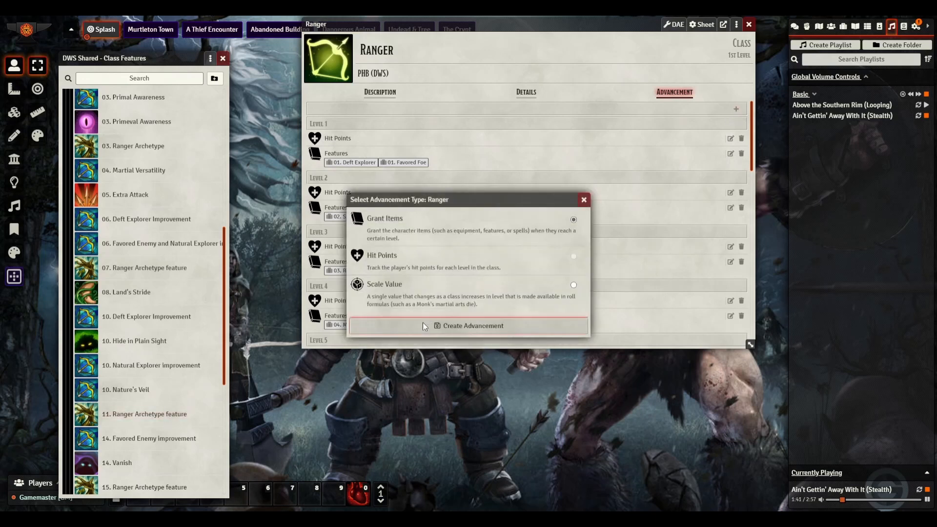
- Add a level 14 Features grant holding Vanish, closing the stray Favored Enemy improvement sheet
left_click(472, 326)
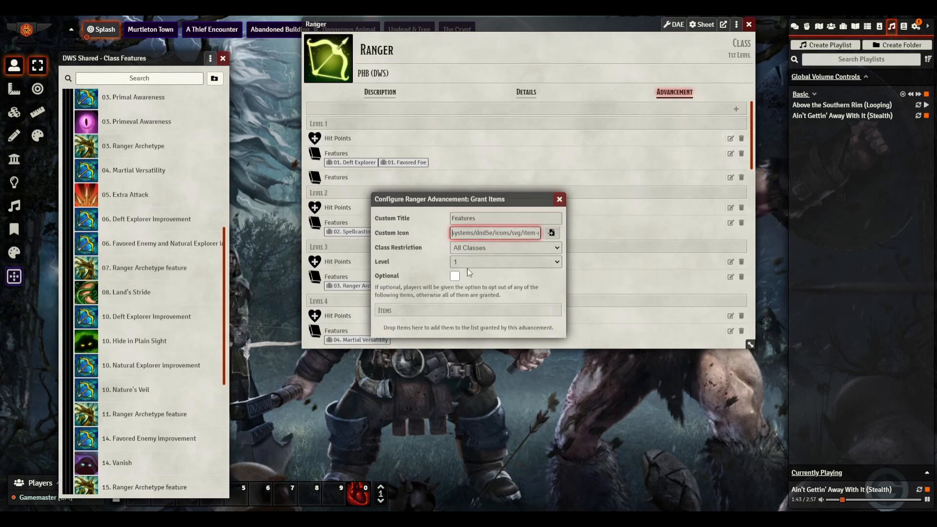
left_click(505, 261)
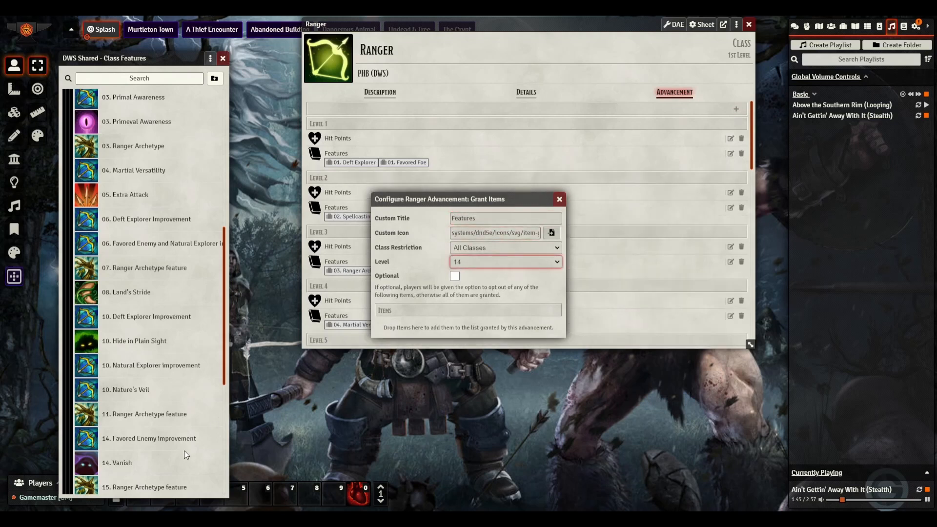
scroll("down", 3)
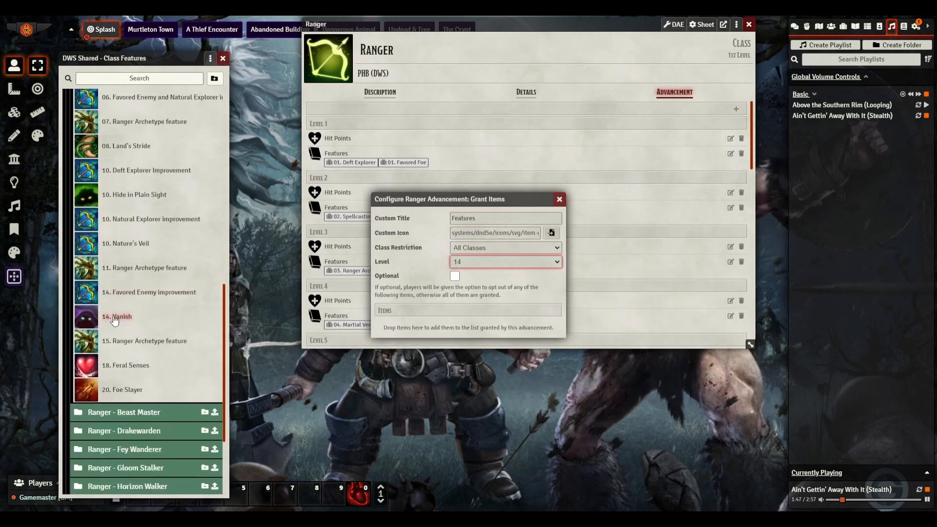
left_click_drag(117, 316, 398, 325)
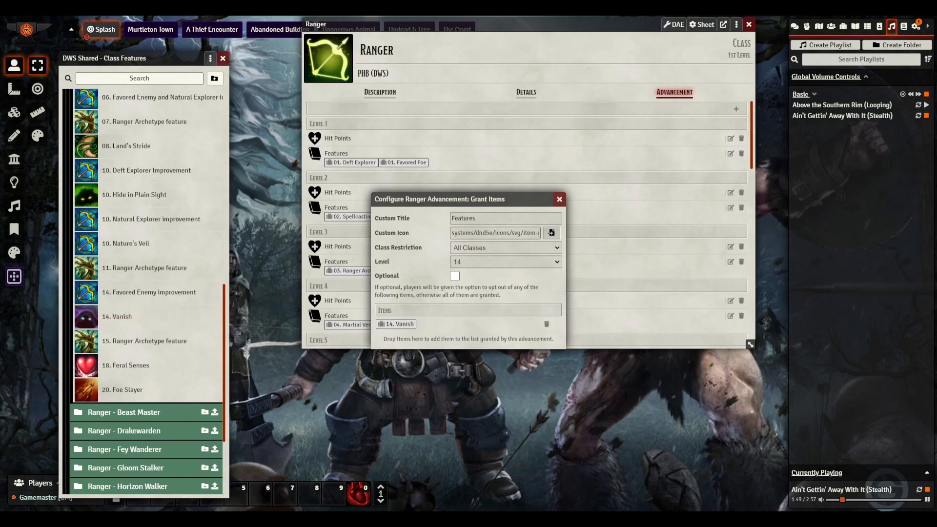
mouse_move(158, 307)
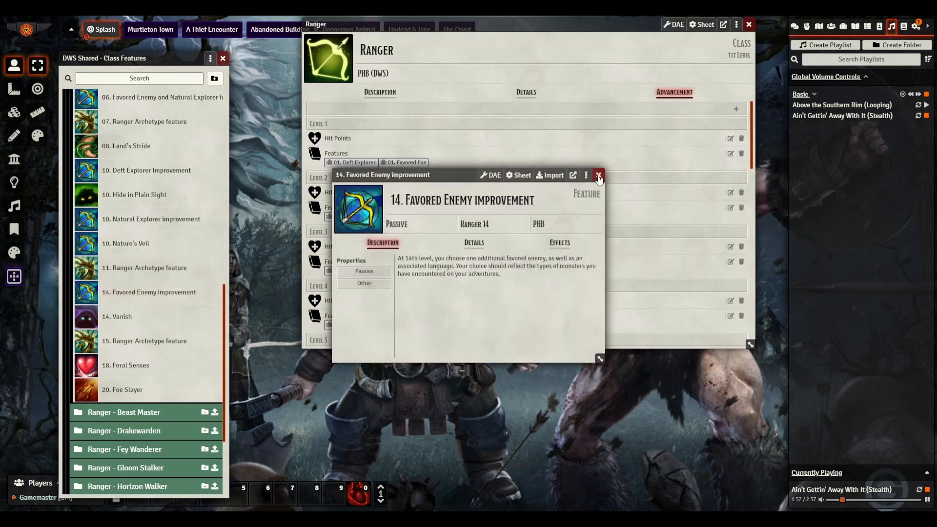
left_click(597, 175)
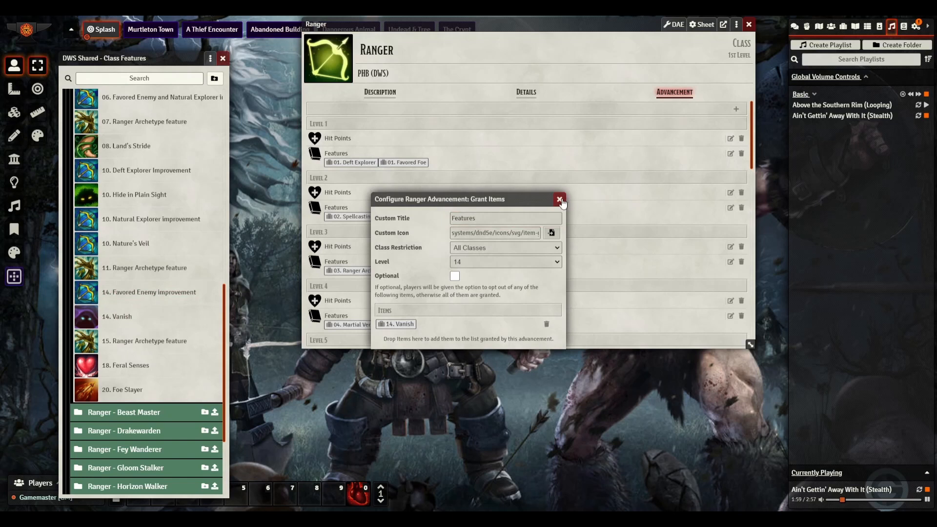
left_click(558, 199)
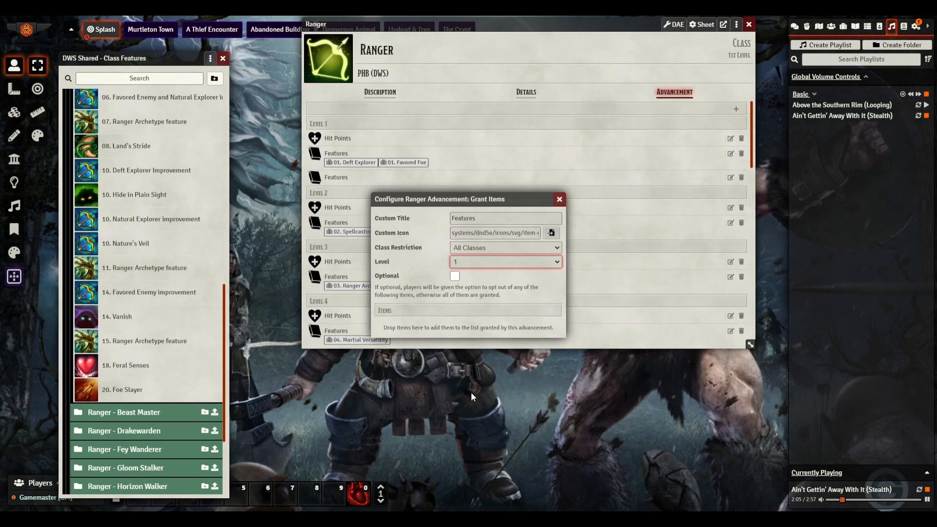
left_click(505, 261)
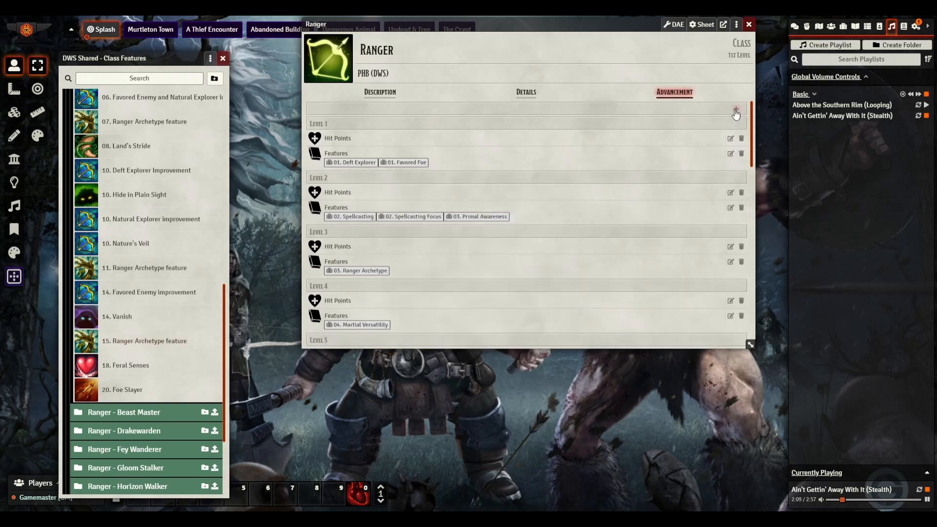
- Add a level 18 Features grant holding Feral Senses
left_click(736, 109)
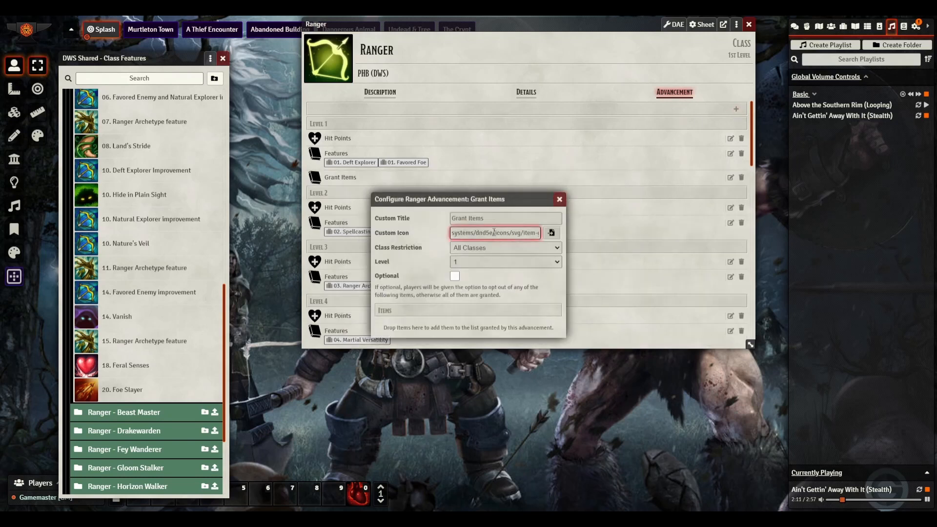
type("Features")
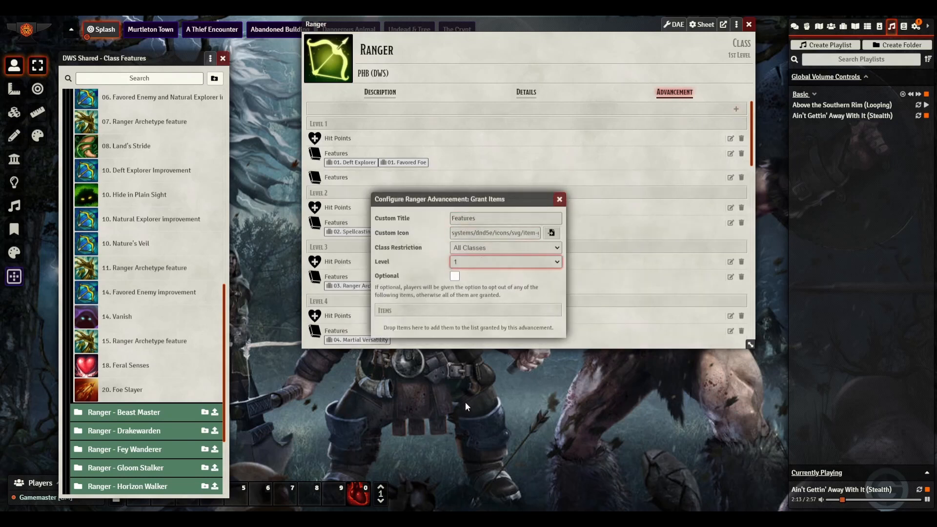
left_click(505, 262)
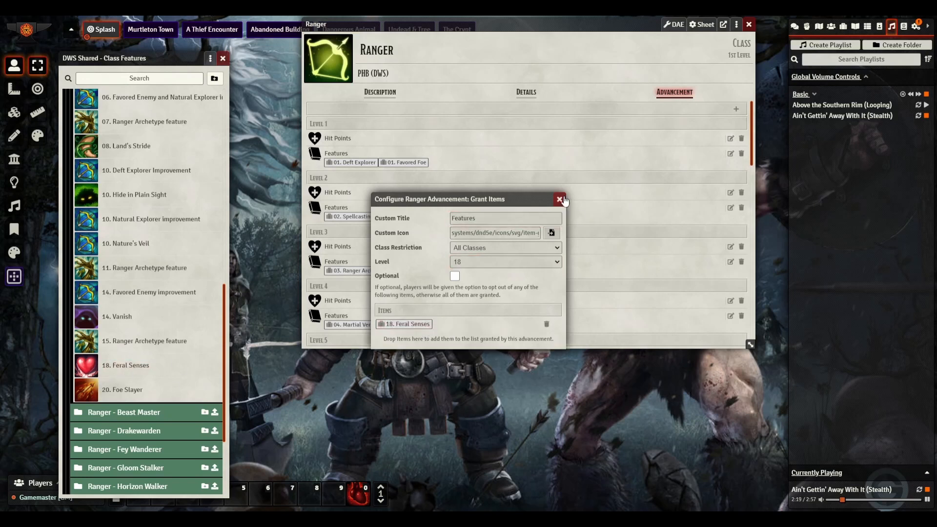
left_click(558, 199)
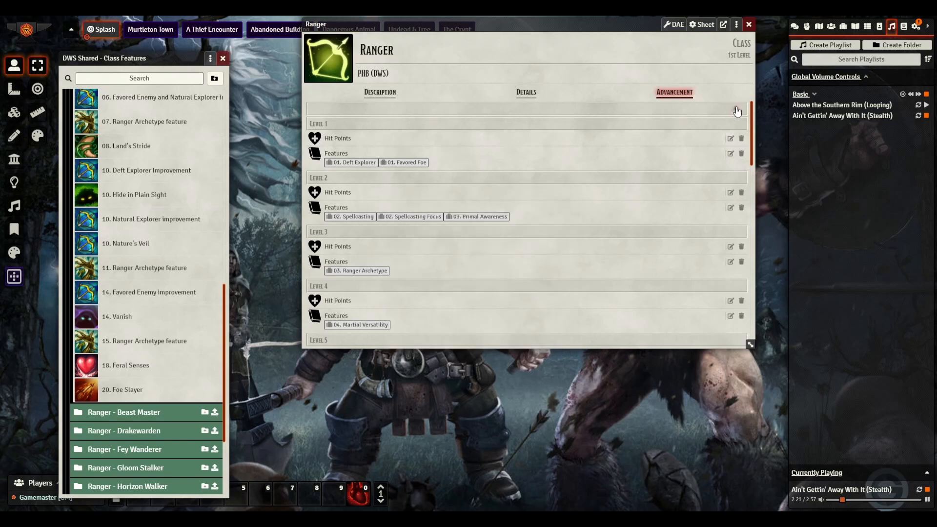
- Add a level 20 Features grant holding Foe Slayer
left_click(736, 109)
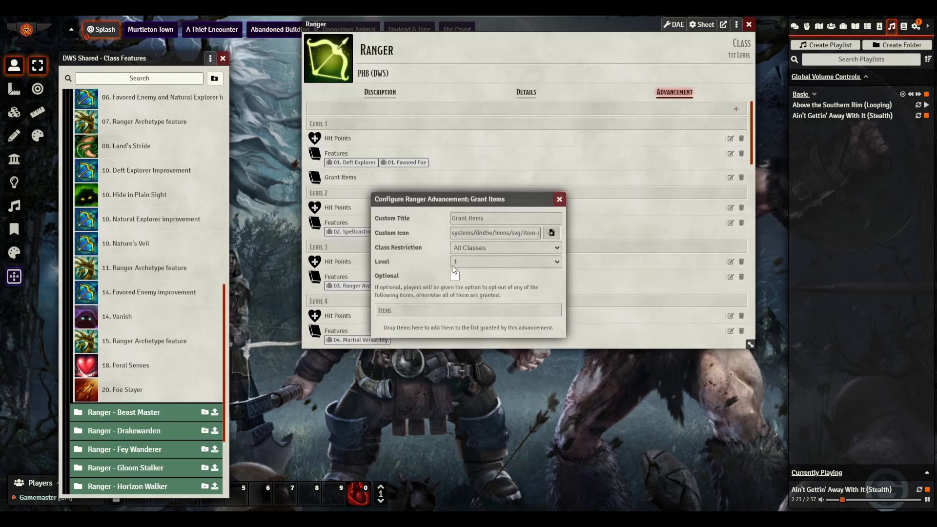
type("Features")
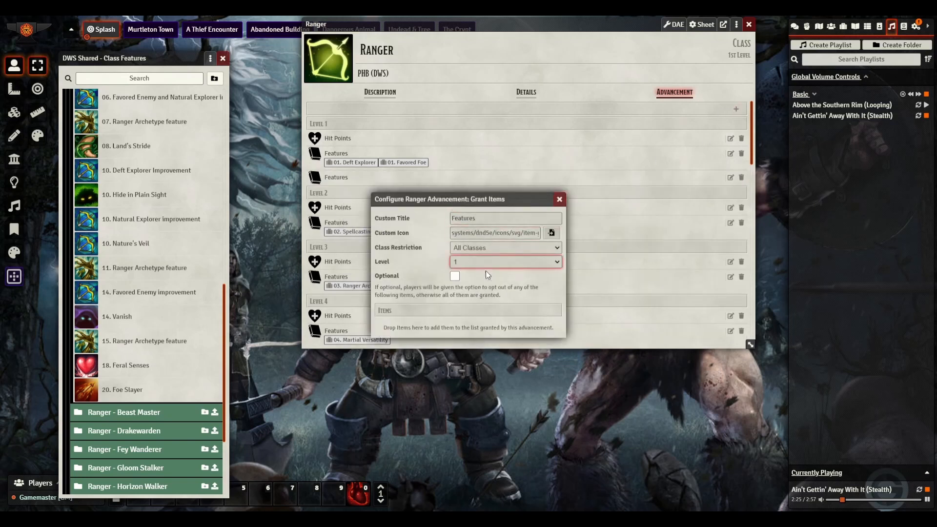
mouse_move(476, 430)
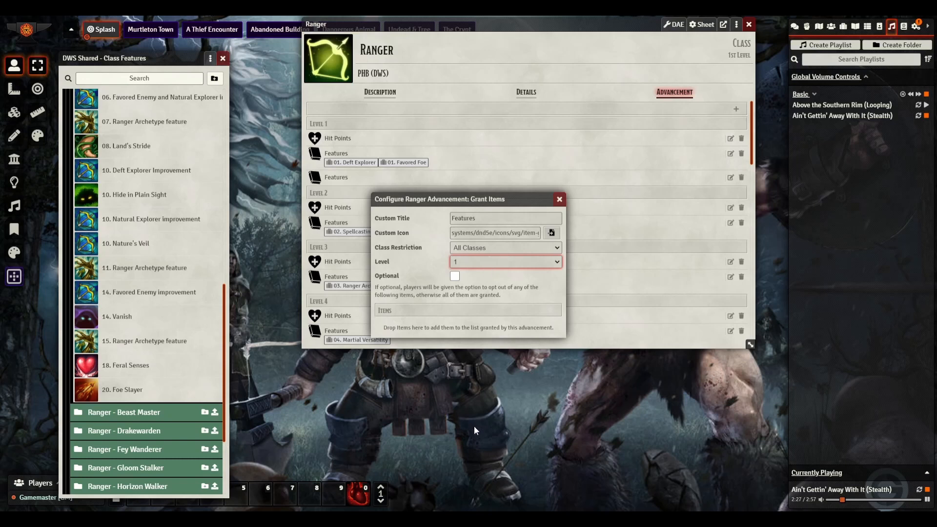
left_click(505, 261)
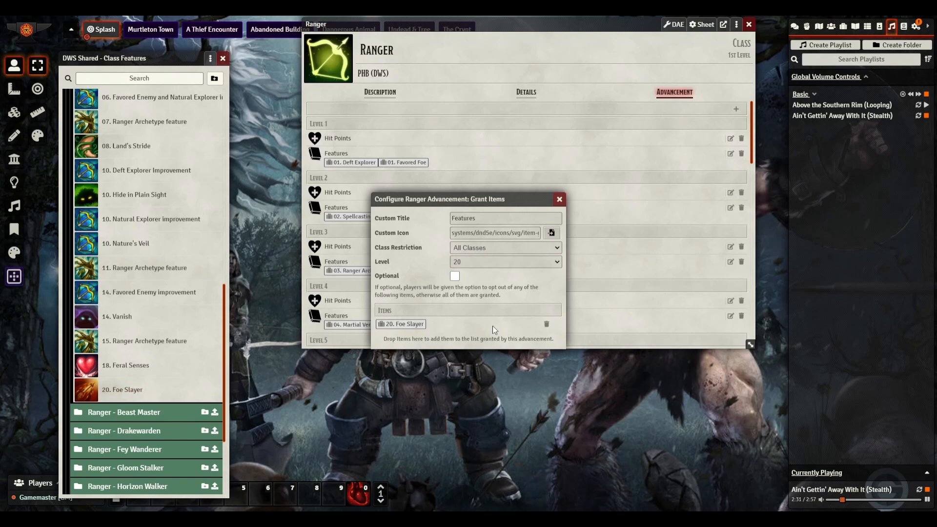
left_click(559, 199)
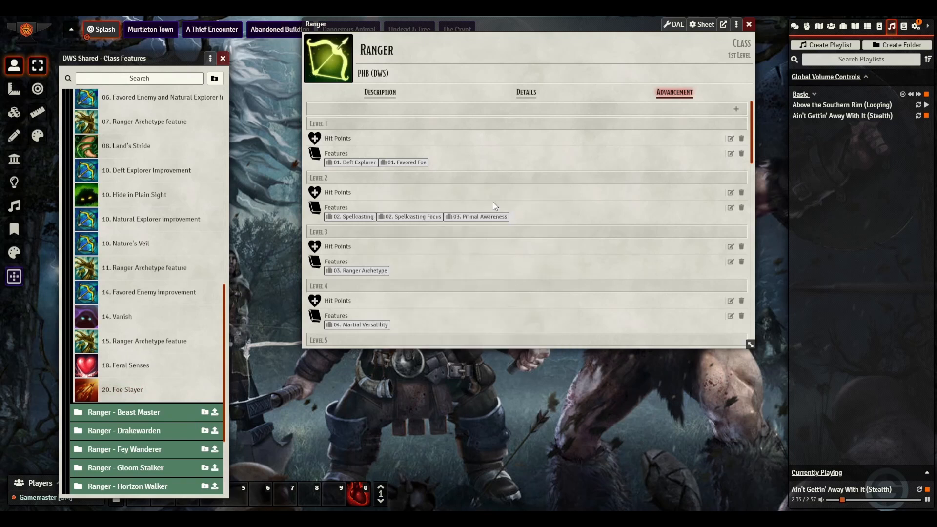
scroll("down", 3)
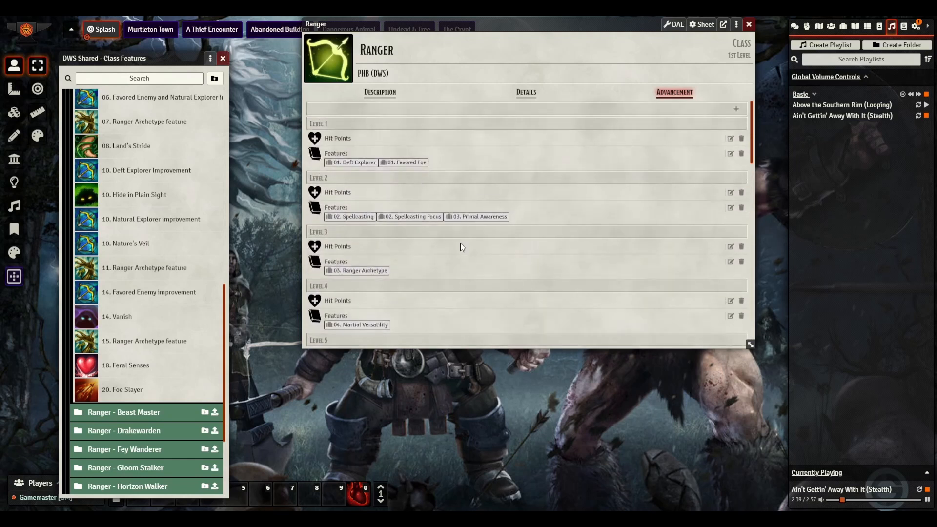
mouse_move(402, 191)
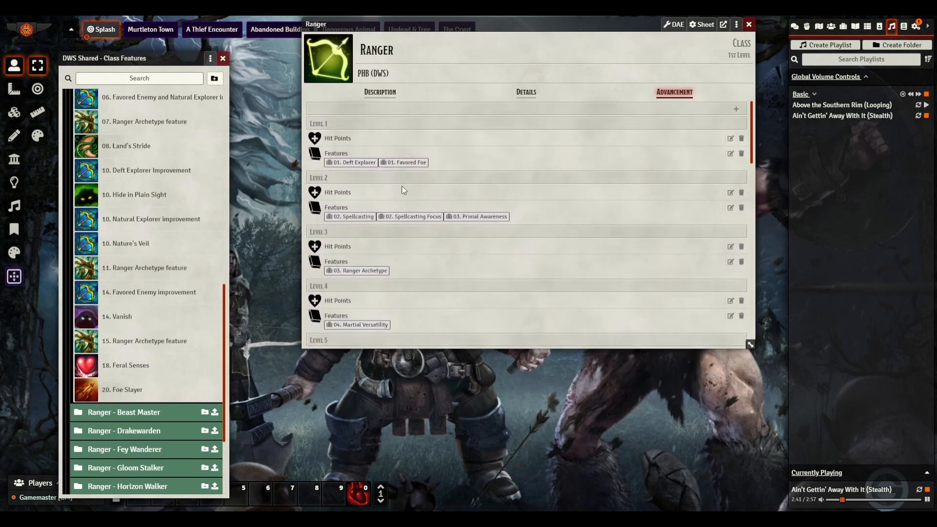
mouse_move(281, 233)
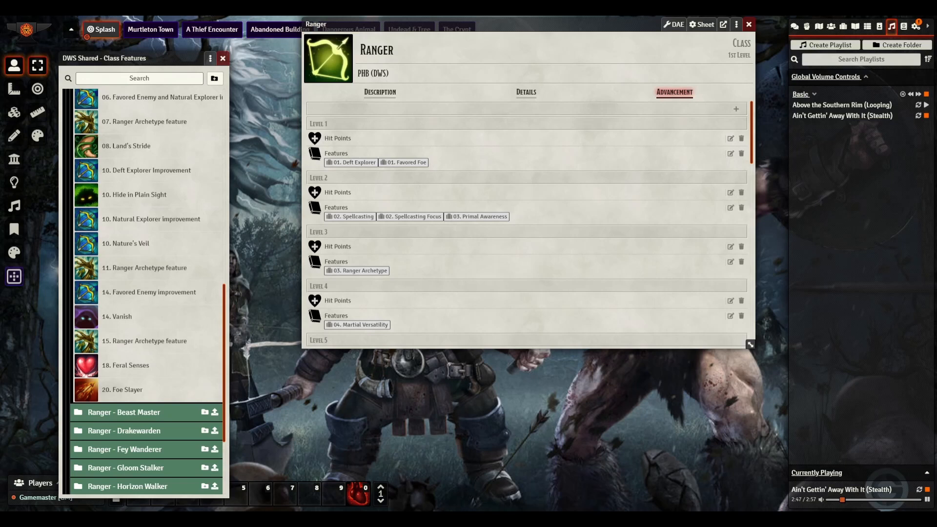
mouse_move(29, 286)
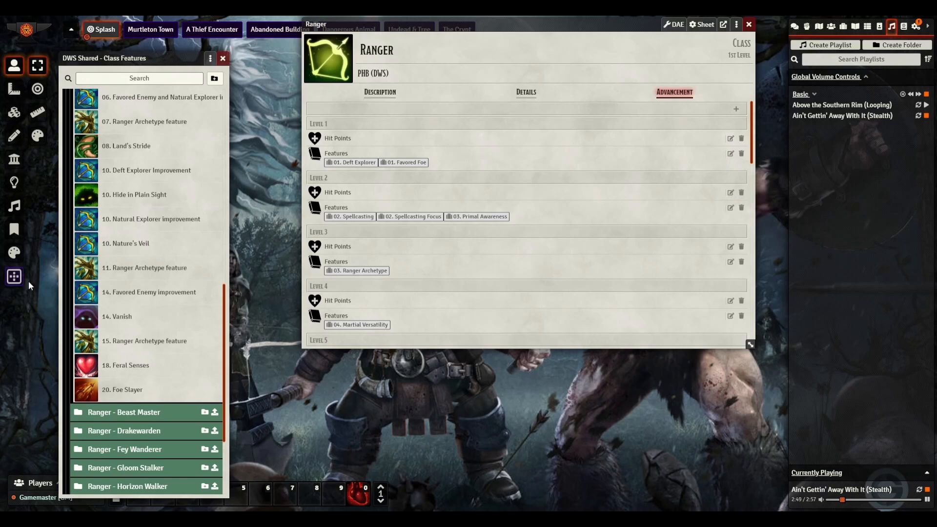
left_click(407, 162)
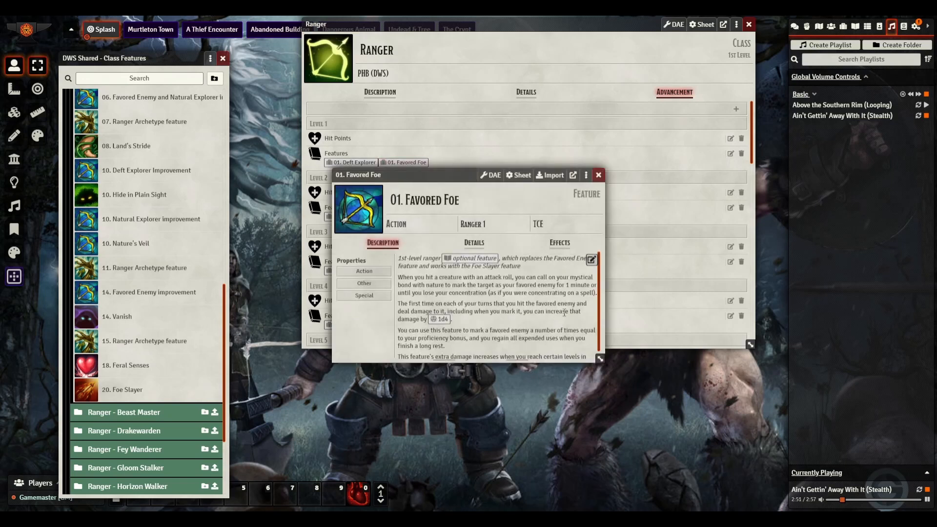
scroll("down", 3)
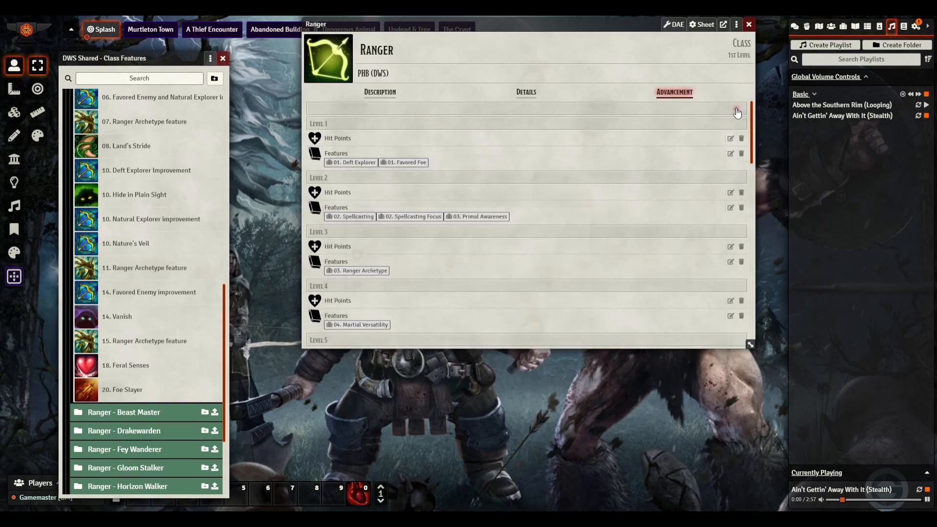
- Add a Dice scale value advancement: 1d4 at level 1, 1d6 from level 6, 1d8 from level 14
left_click(736, 109)
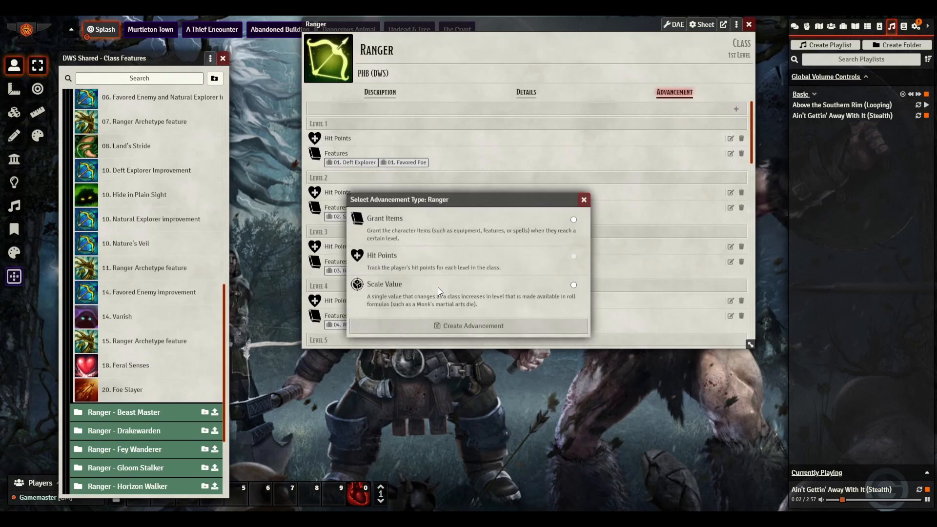
left_click(469, 325)
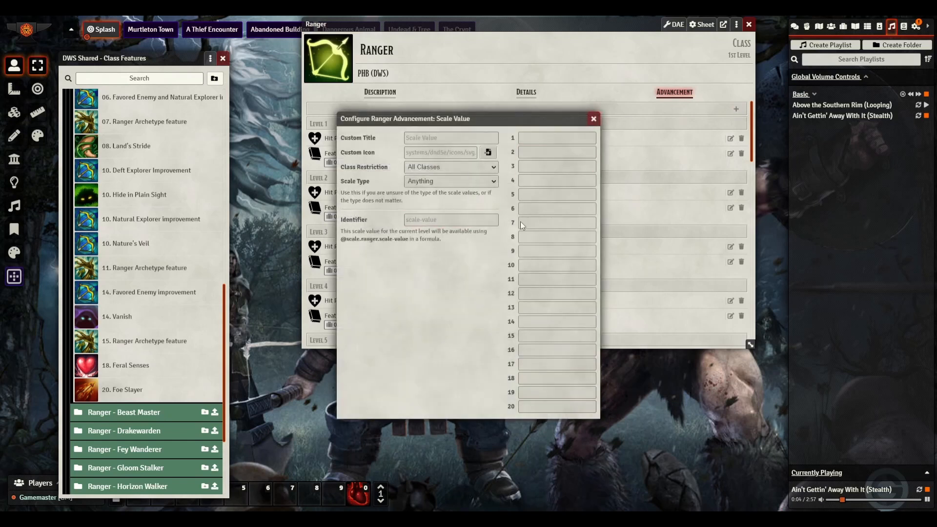
left_click(451, 181)
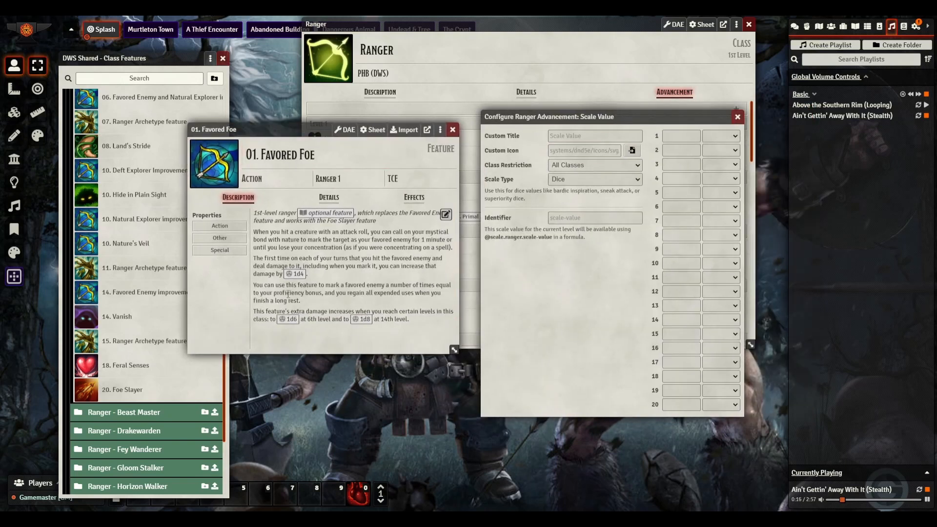
left_click(348, 178)
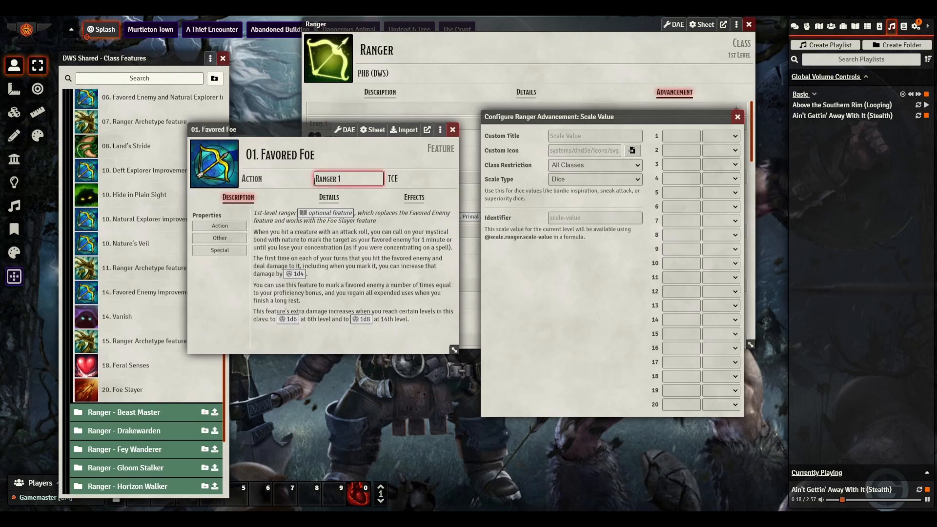
type("14")
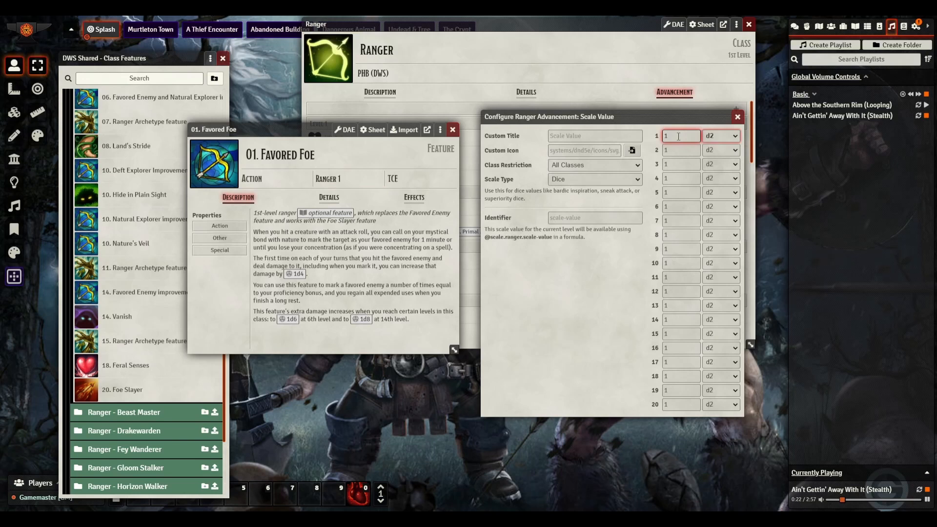
left_click(721, 136)
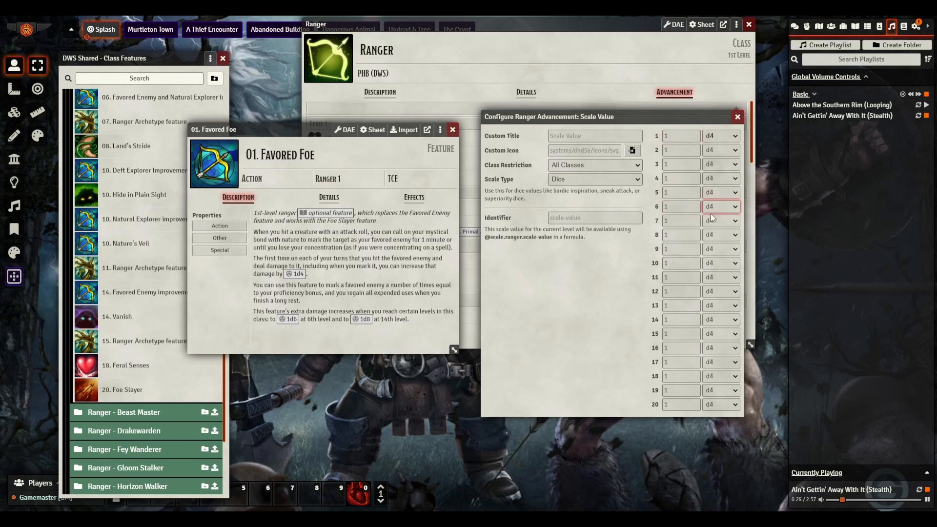
left_click(720, 206)
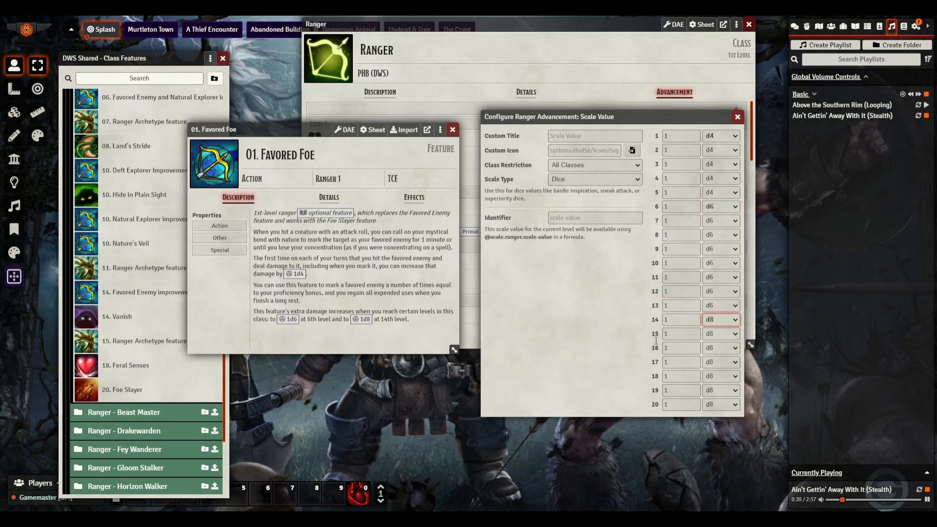
- Give the scale value the custom title Favored Foe
left_click(595, 135)
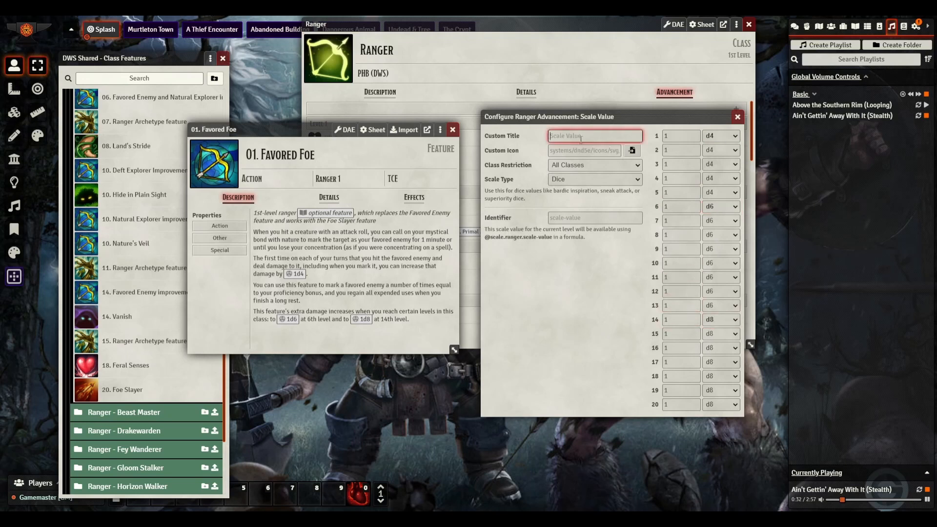
type("Favored")
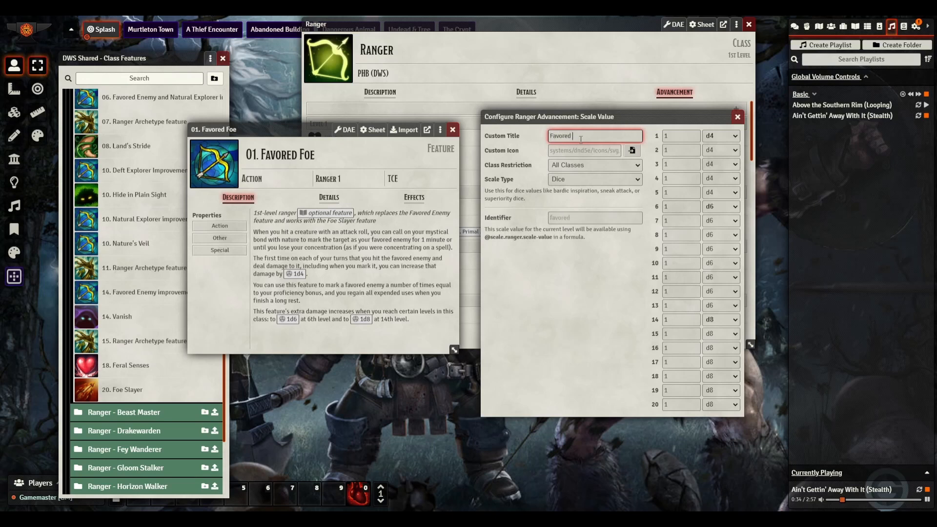
type("Foe")
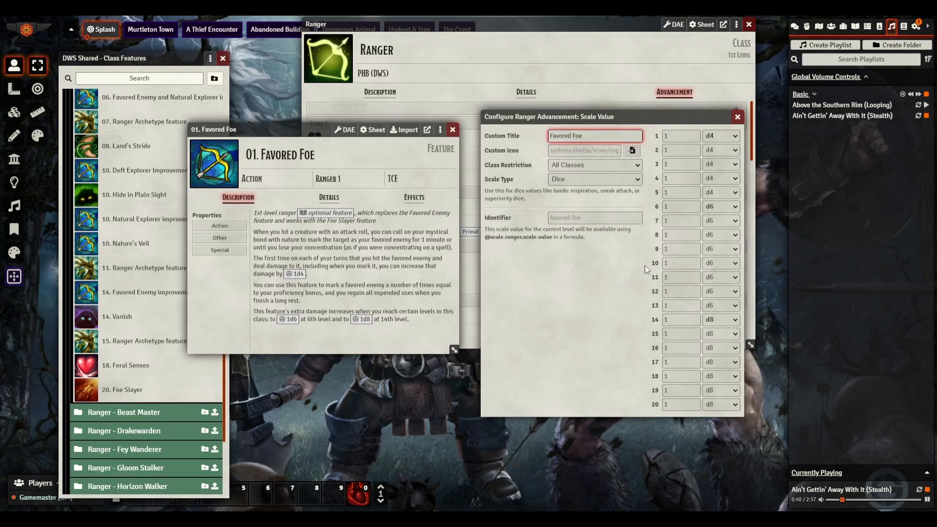
mouse_move(470, 273)
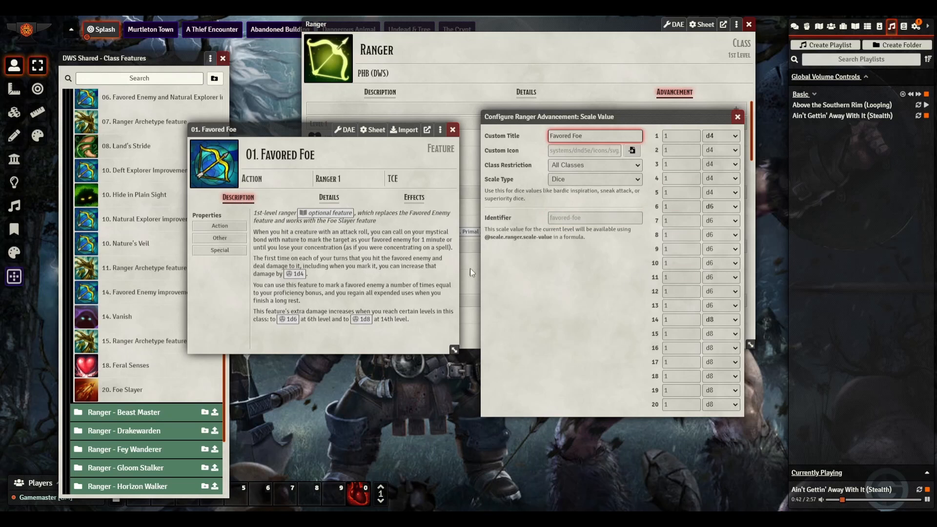
- Look over the Favored Foe feature's Description and Details
left_click(328, 180)
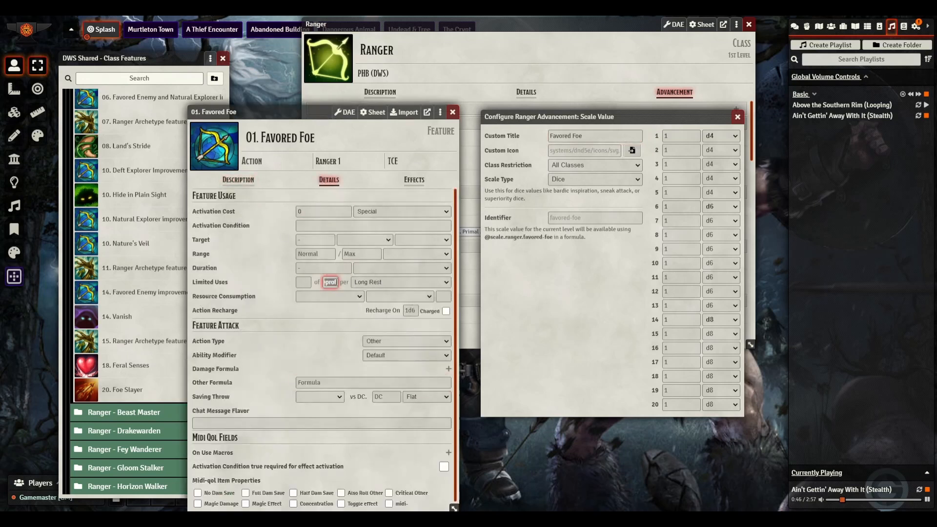
left_click(238, 179)
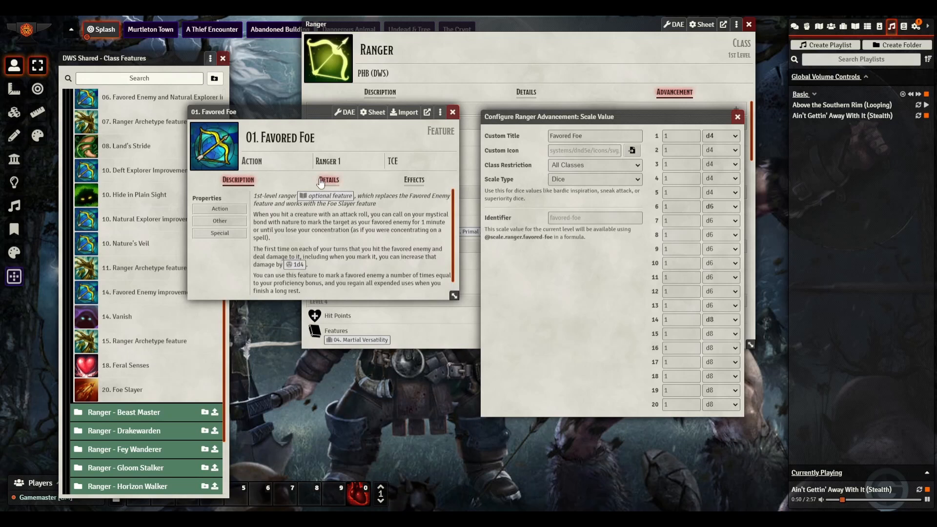
left_click(328, 180)
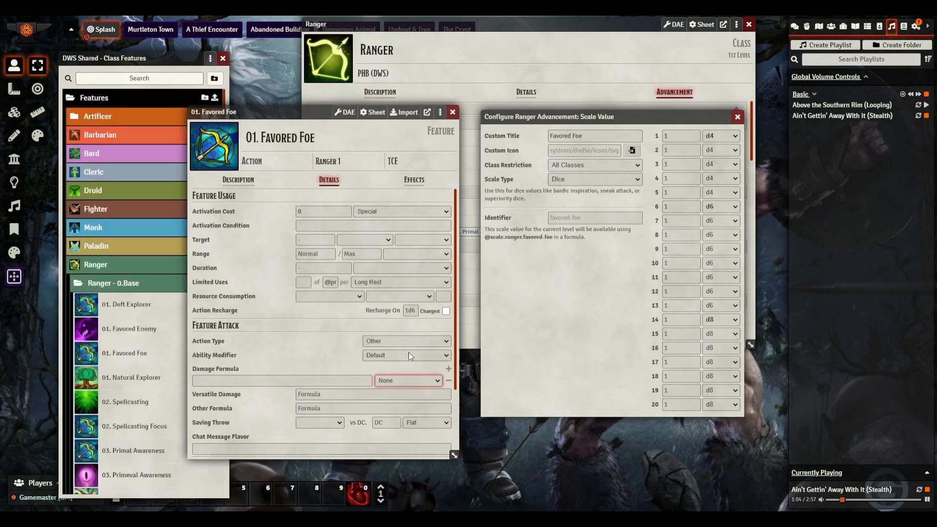
left_click(281, 380)
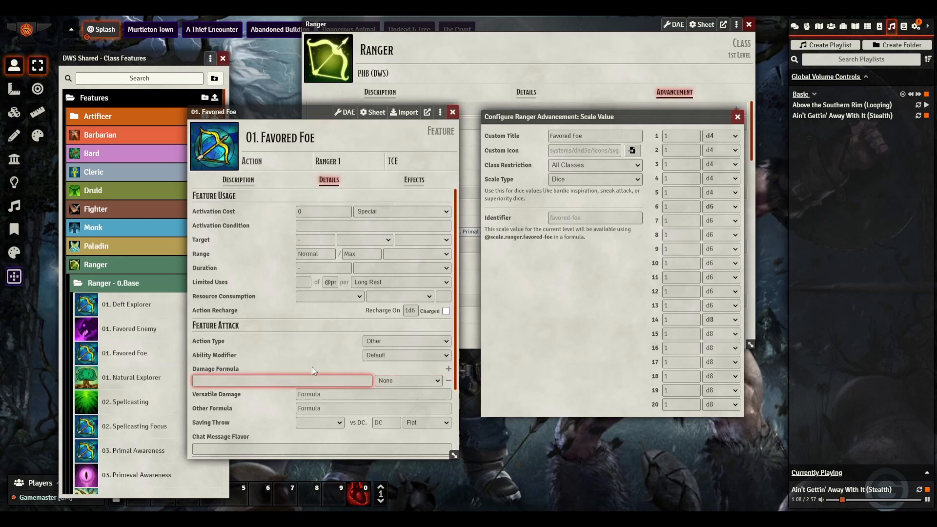
type("@sca")
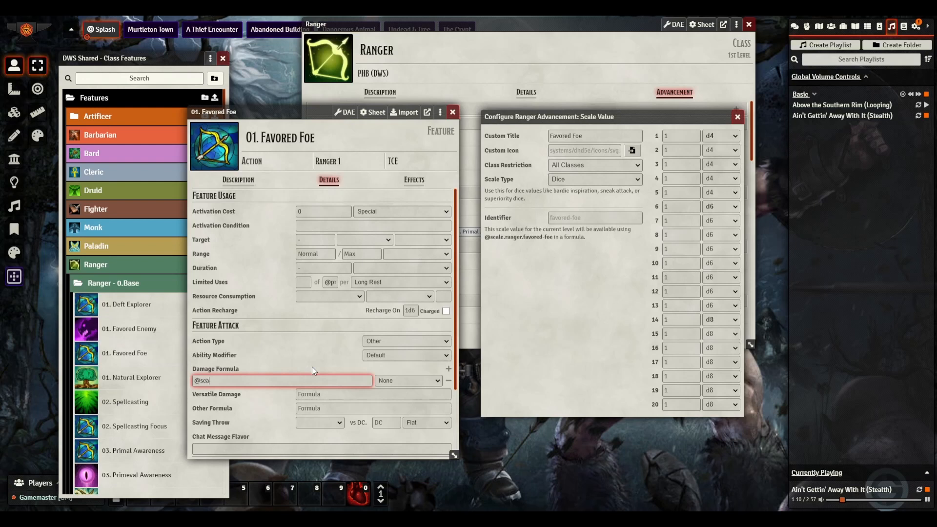
type("les.ranger.favored-foe")
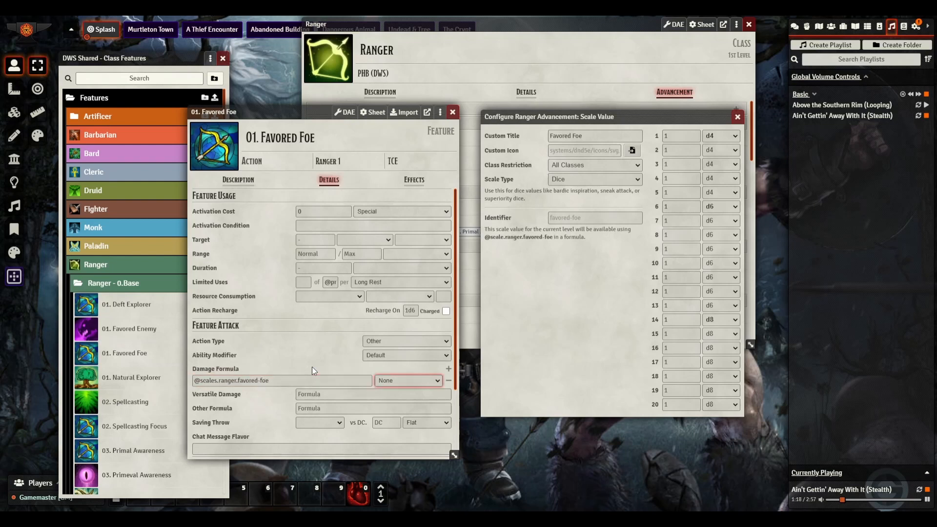
left_click(281, 379)
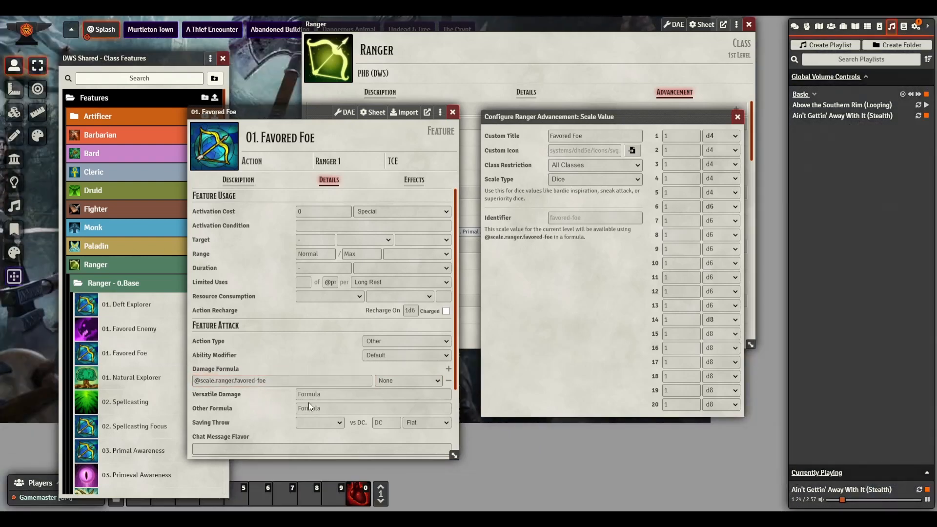
left_click(281, 381)
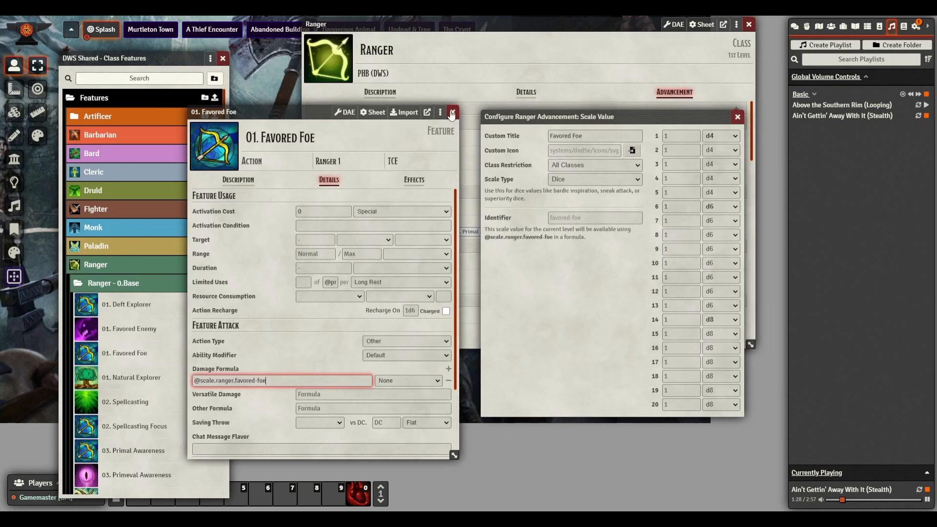
mouse_move(298, 164)
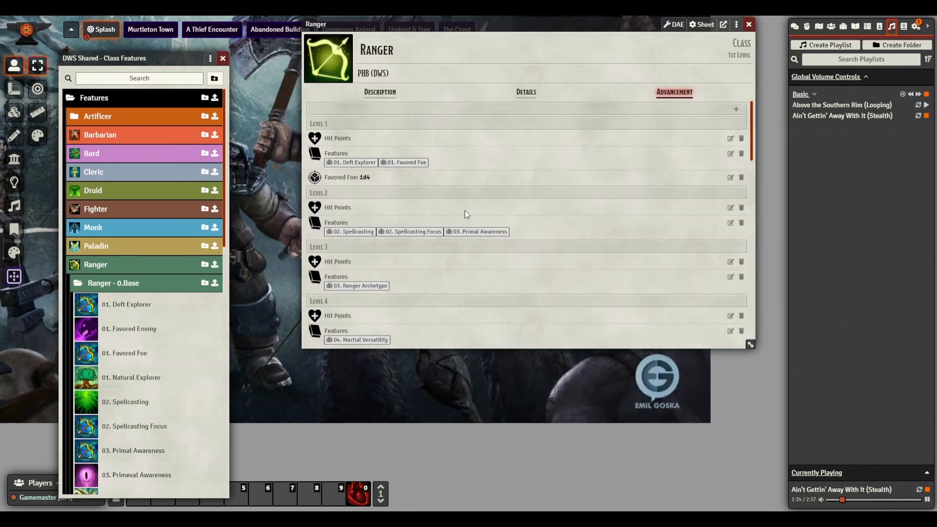
mouse_move(382, 200)
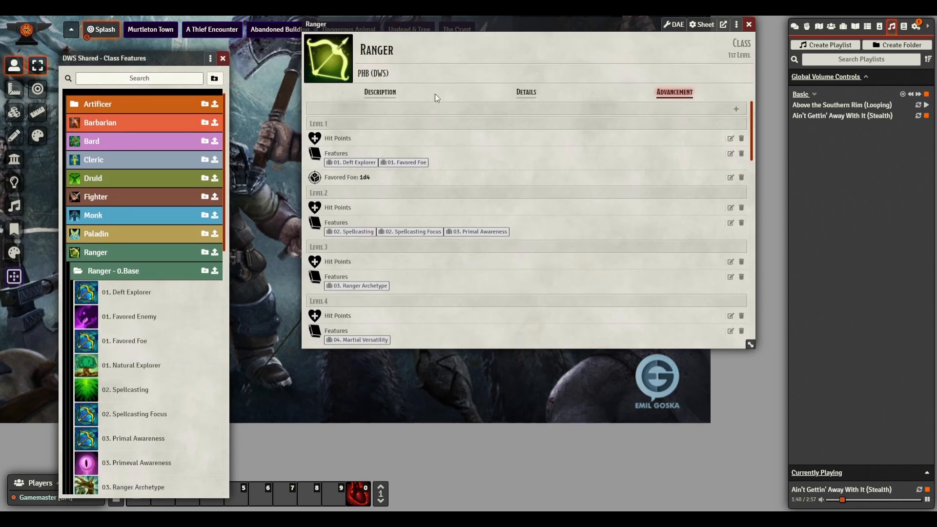
- Show the Ranger class Description with its level-by-level advancement table
left_click(525, 92)
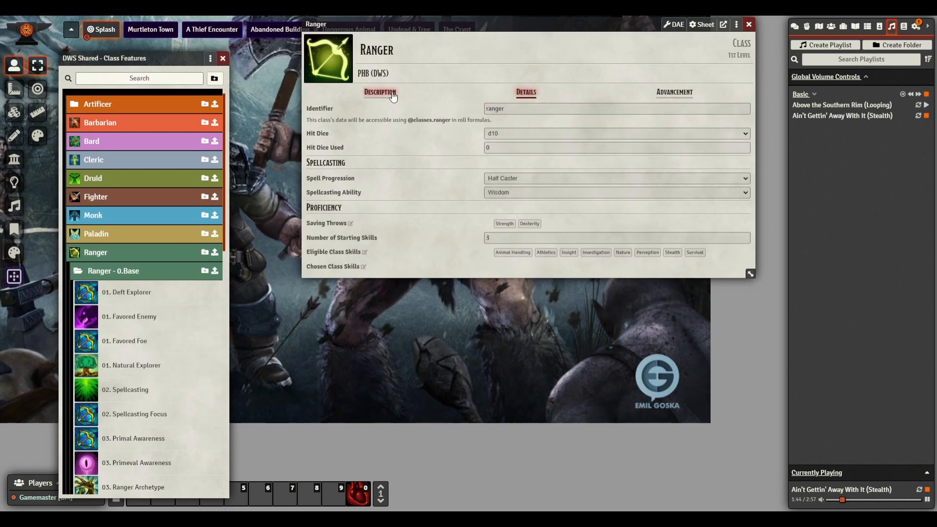
left_click(380, 92)
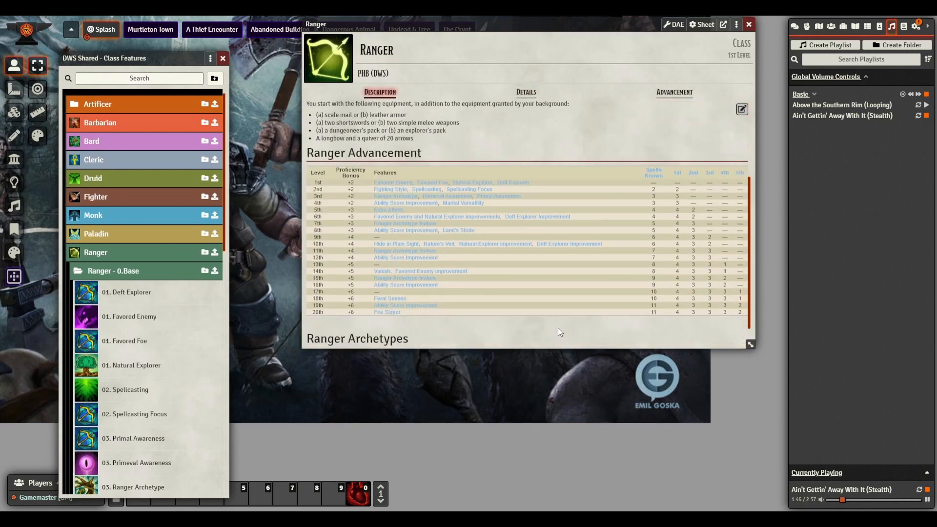
mouse_move(135, 368)
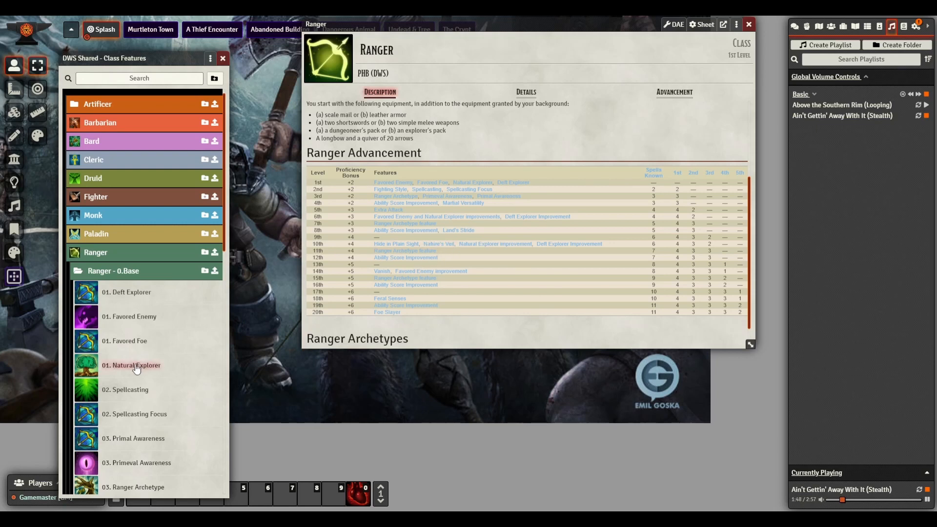
scroll("down", 3)
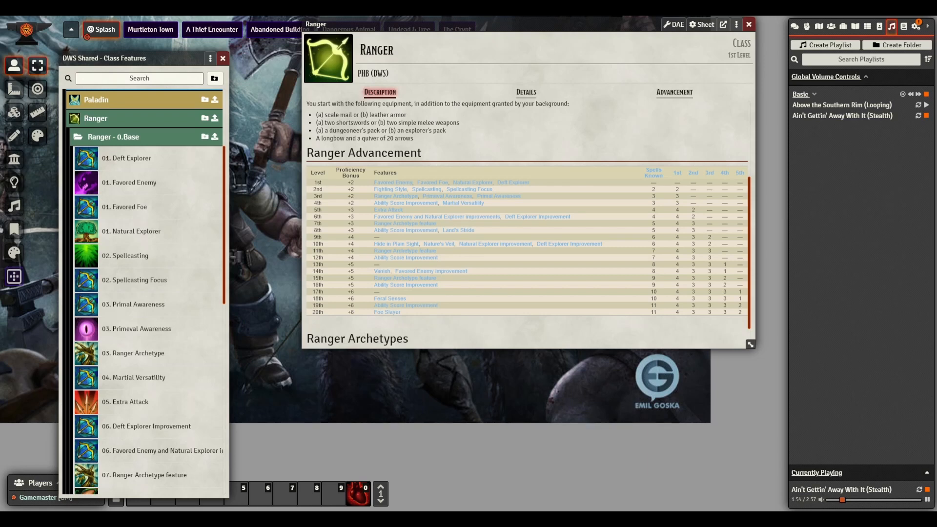
mouse_move(130, 121)
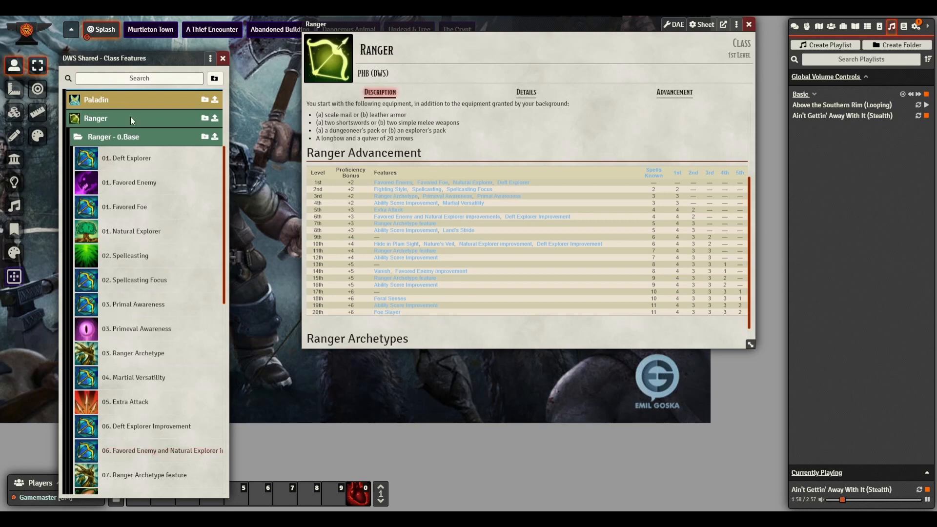